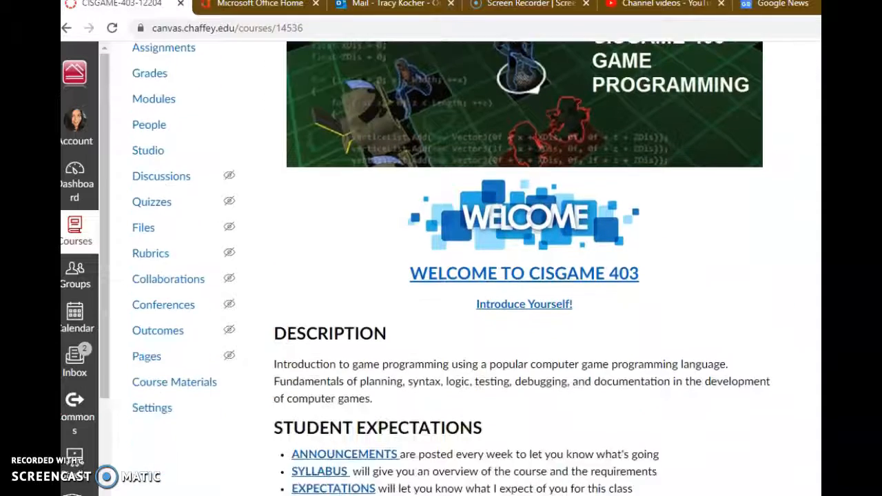
# Open the Python Games course page and scroll to the Chapter 13 Sonar Treasure Hunt resources
pyautogui.scroll(-3)
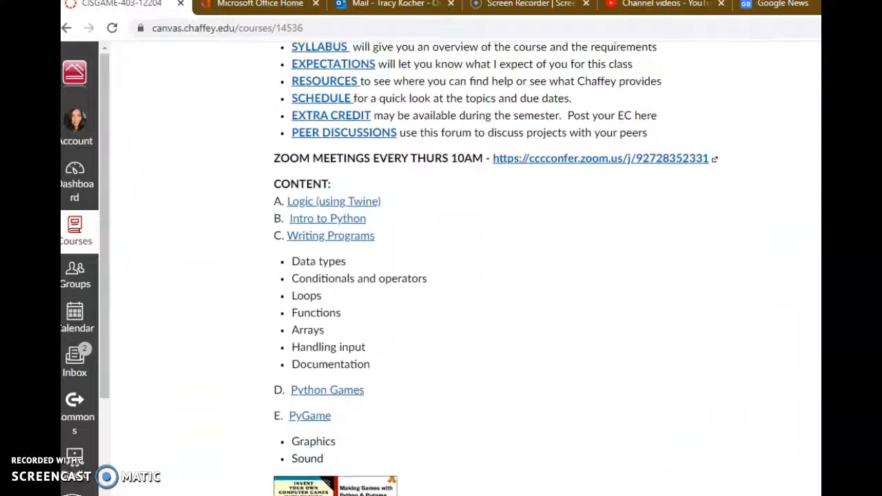
pyautogui.scroll(-3)
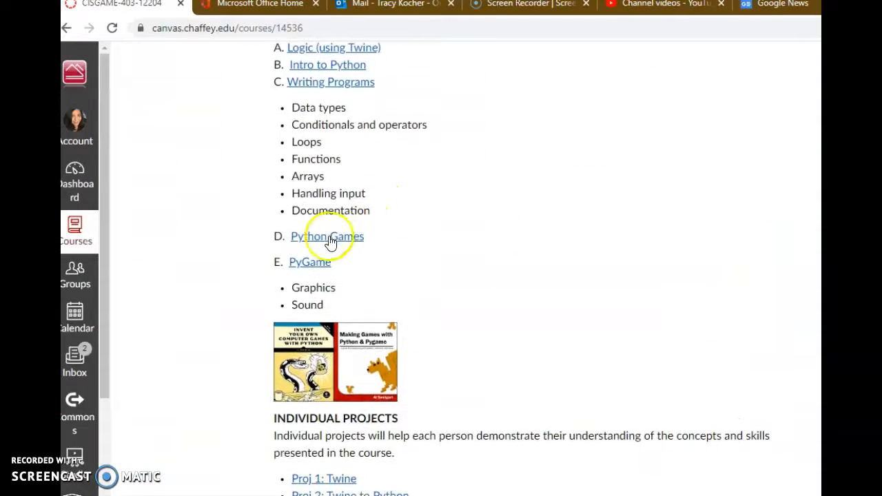
pyautogui.click(325, 236)
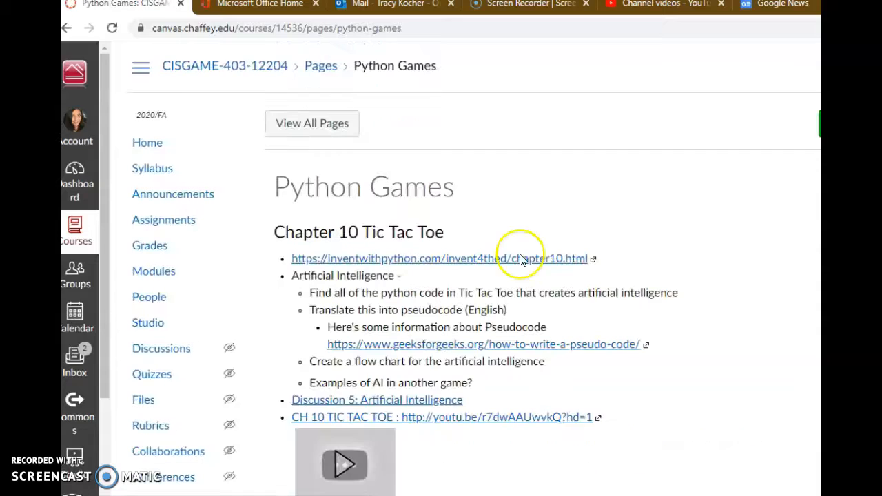
pyautogui.scroll(-3)
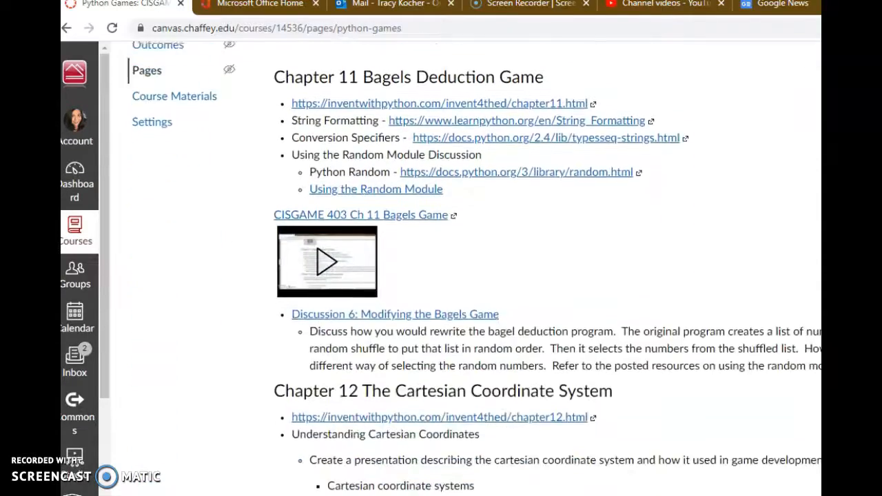
pyautogui.scroll(-3)
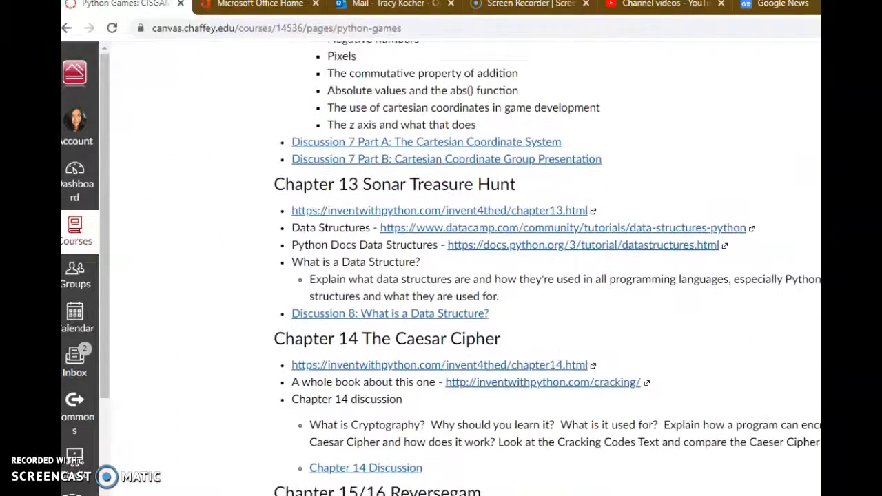
pyautogui.scroll(3)
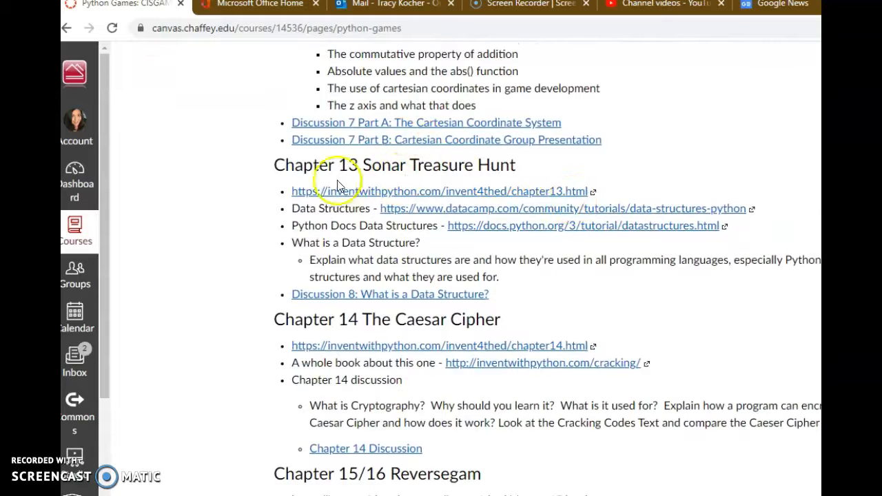
pyautogui.moveTo(466, 177)
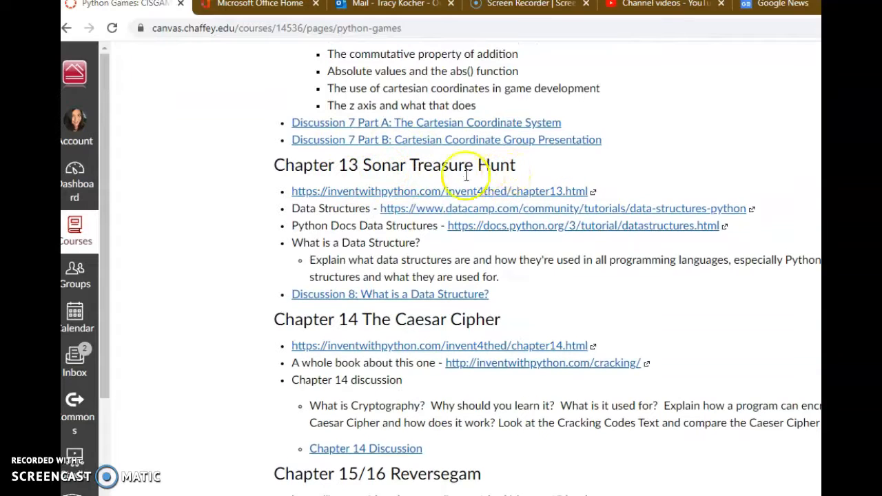
pyautogui.moveTo(319, 226)
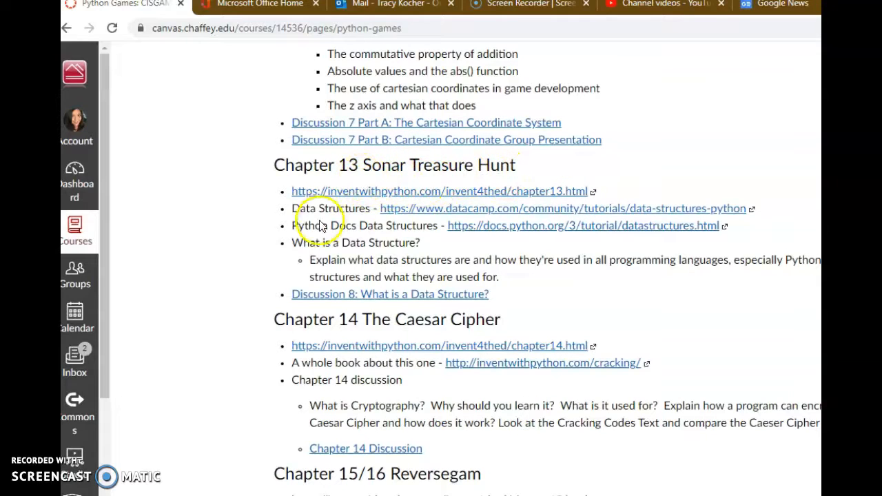
pyautogui.moveTo(352, 212)
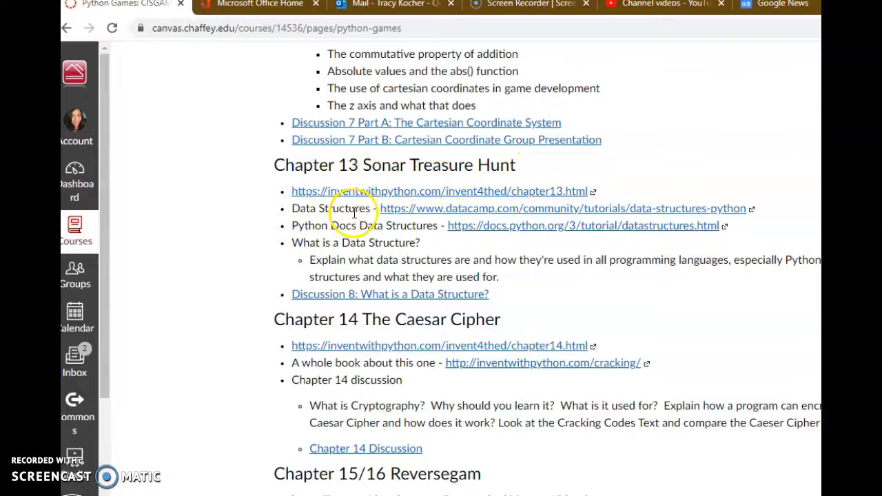
pyautogui.moveTo(366, 268)
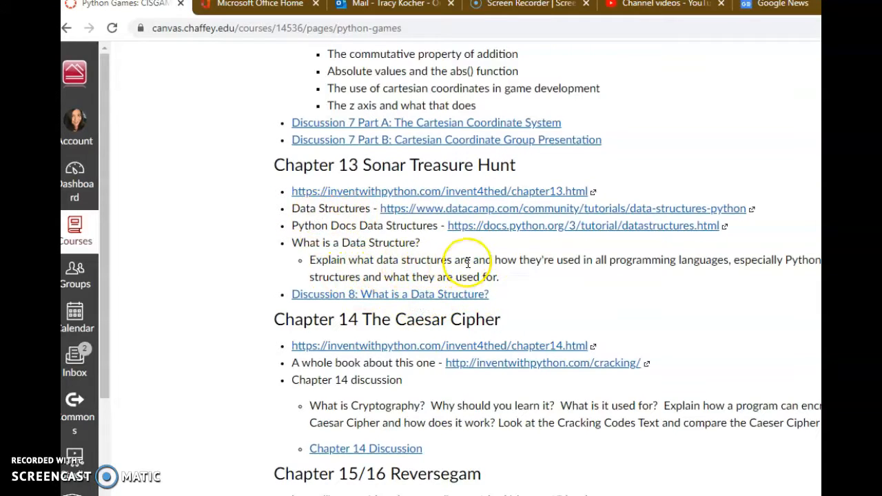
pyautogui.moveTo(406, 301)
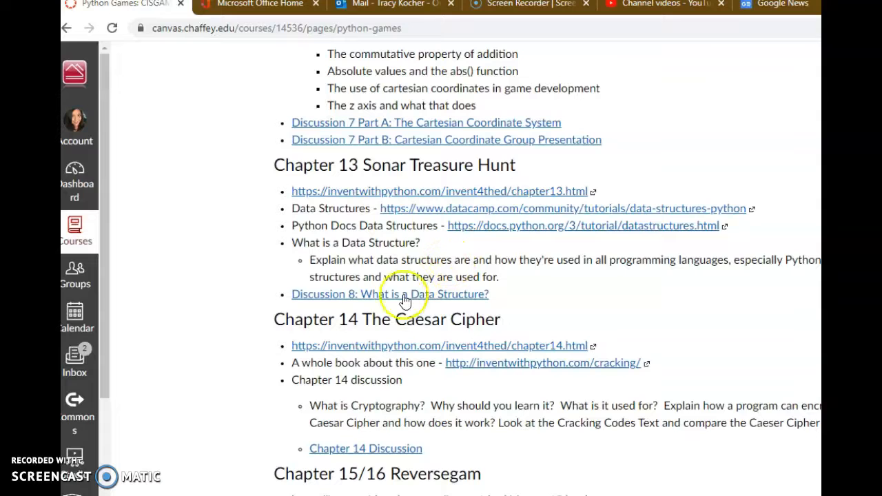
pyautogui.moveTo(383, 301)
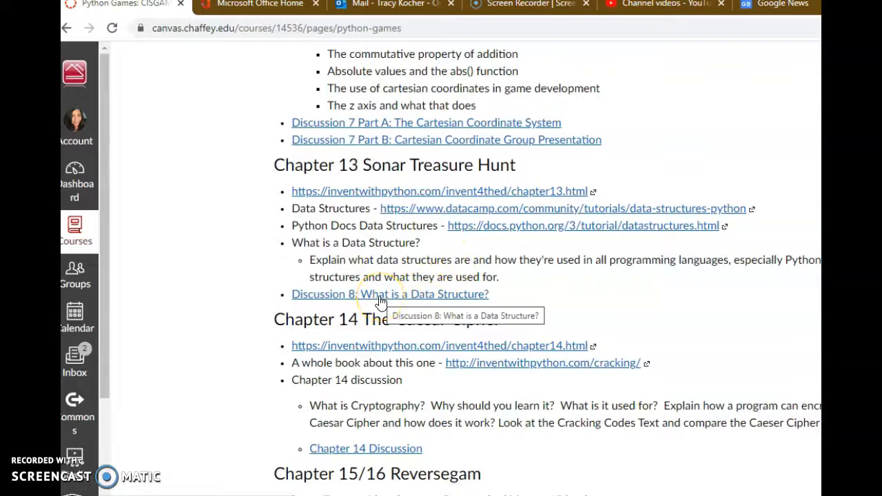
pyautogui.moveTo(509, 220)
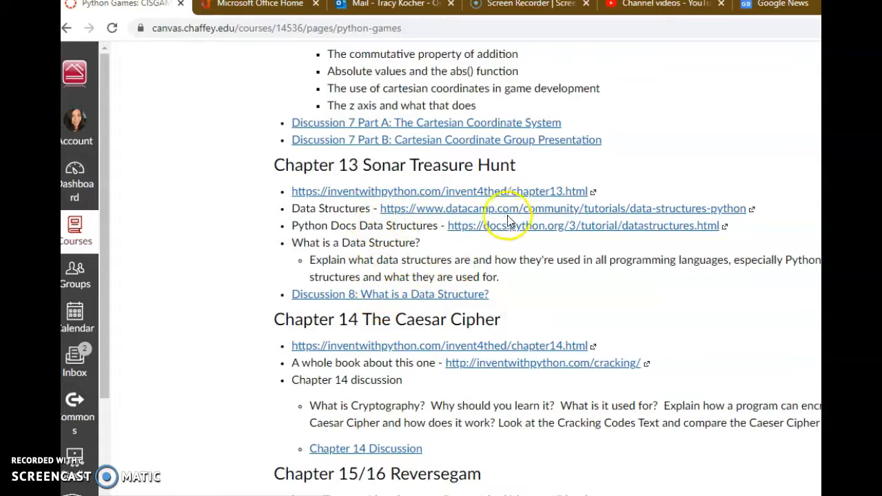
pyautogui.moveTo(372, 212)
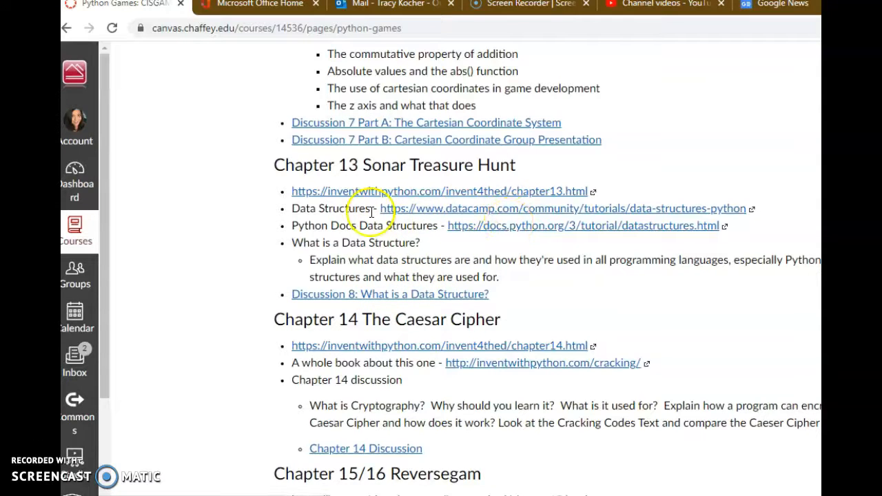
pyautogui.moveTo(515, 215)
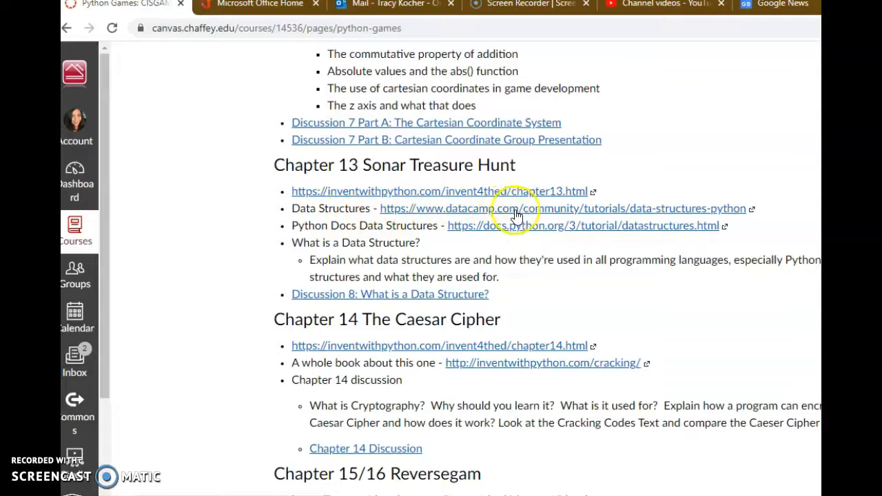
pyautogui.moveTo(480, 213)
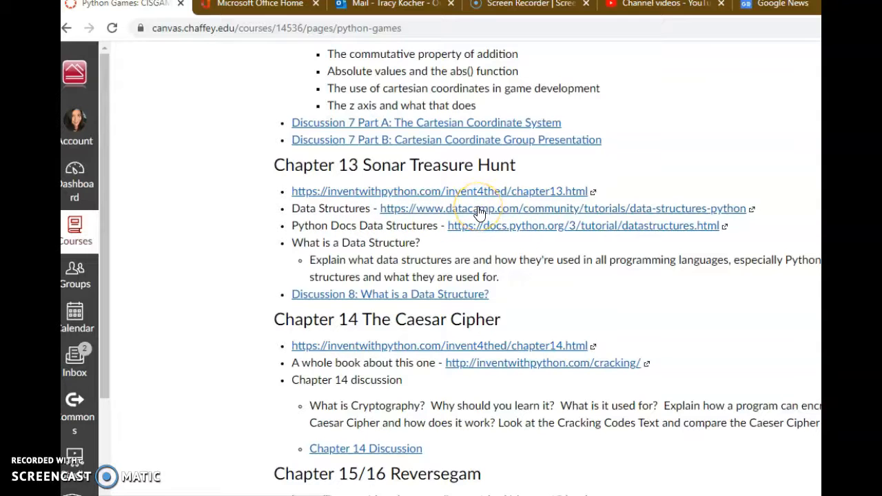
# Open the datacamp.com Data Structures tutorial link and scroll through its introduction and contents list
pyautogui.click(563, 208)
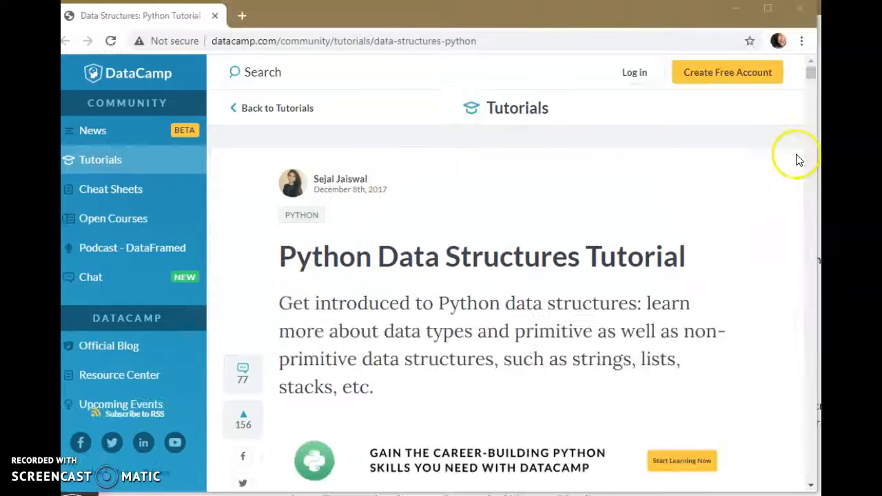
pyautogui.moveTo(779, 430)
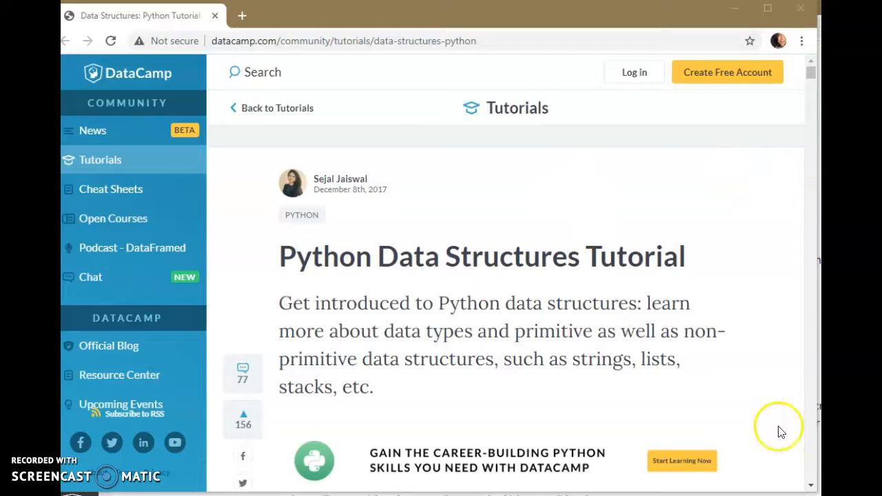
pyautogui.scroll(-3)
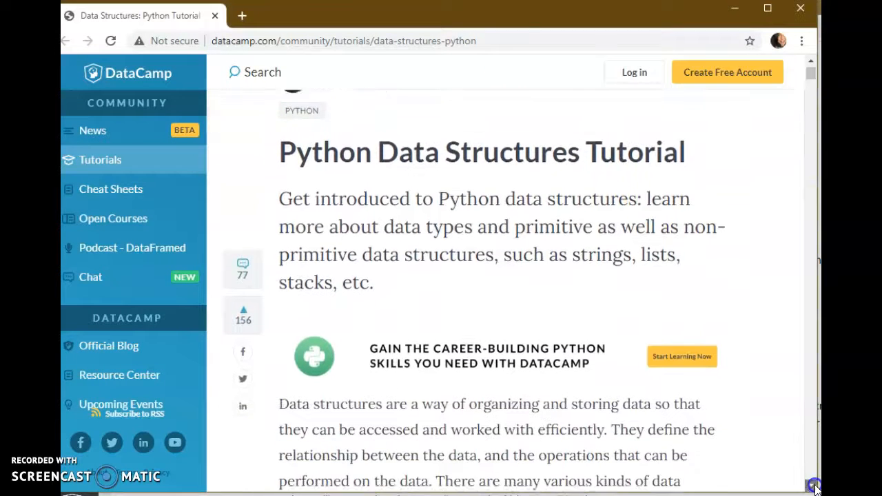
pyautogui.scroll(-3)
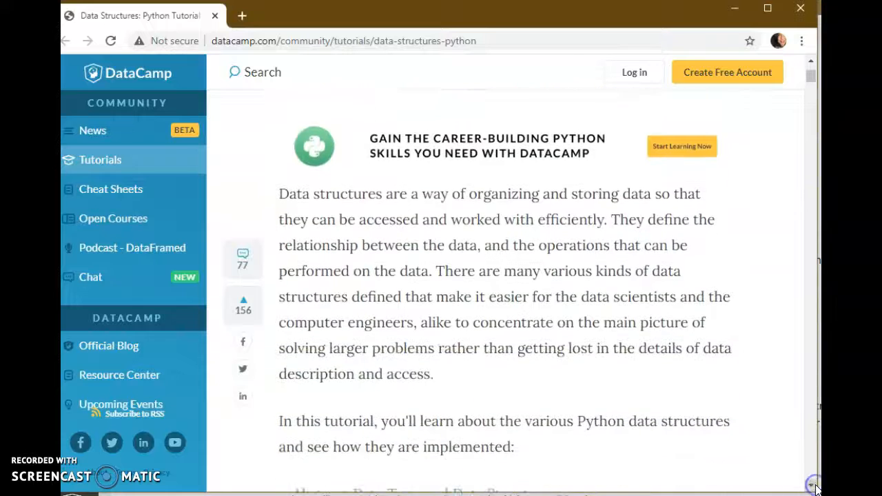
pyautogui.scroll(-3)
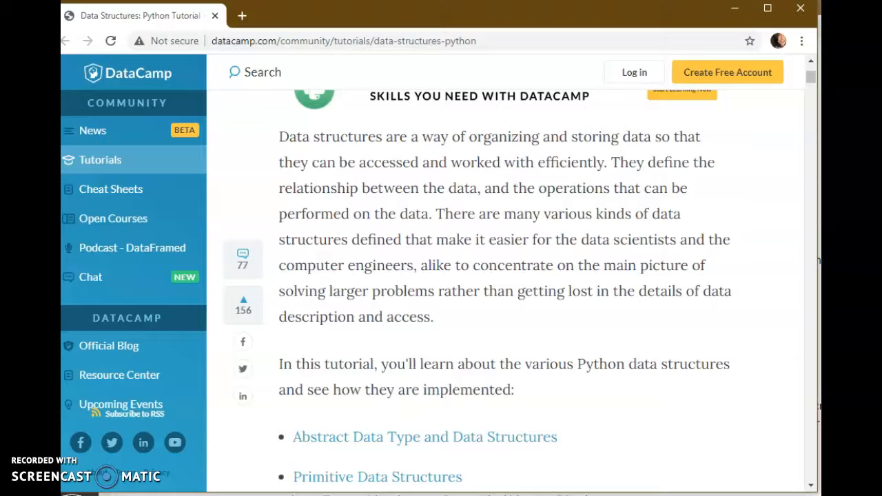
pyautogui.moveTo(789, 364)
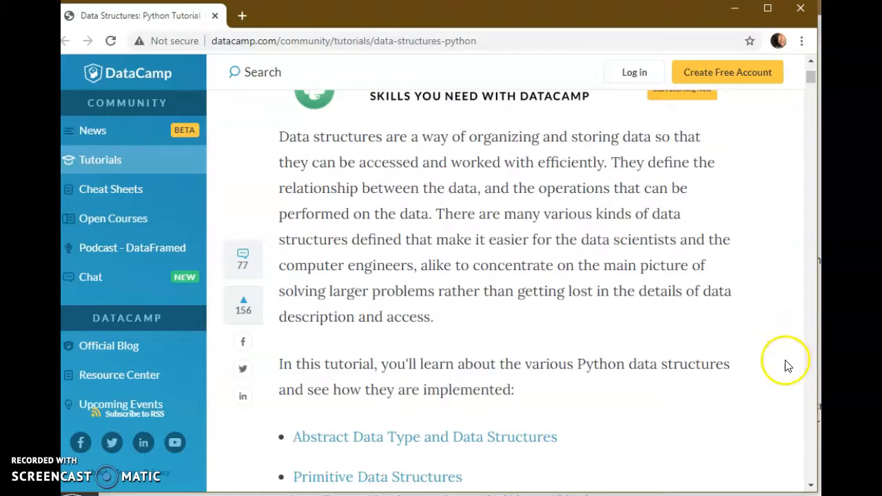
pyautogui.scroll(-3)
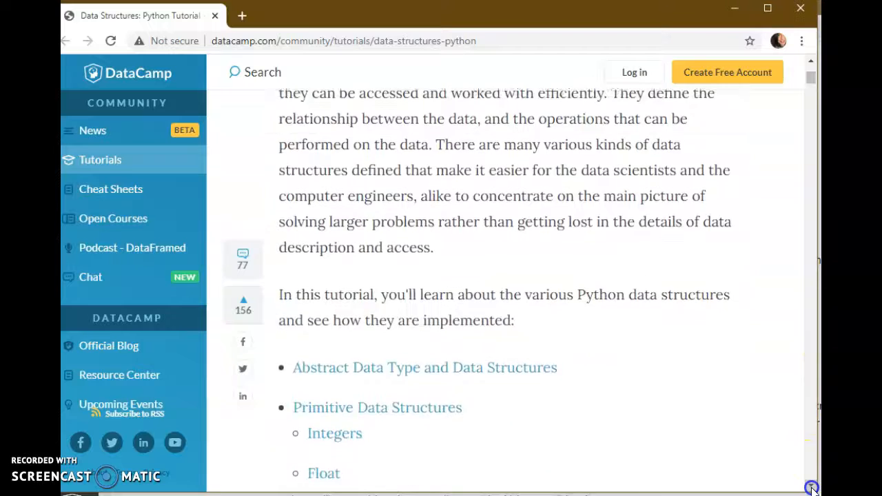
pyautogui.scroll(-3)
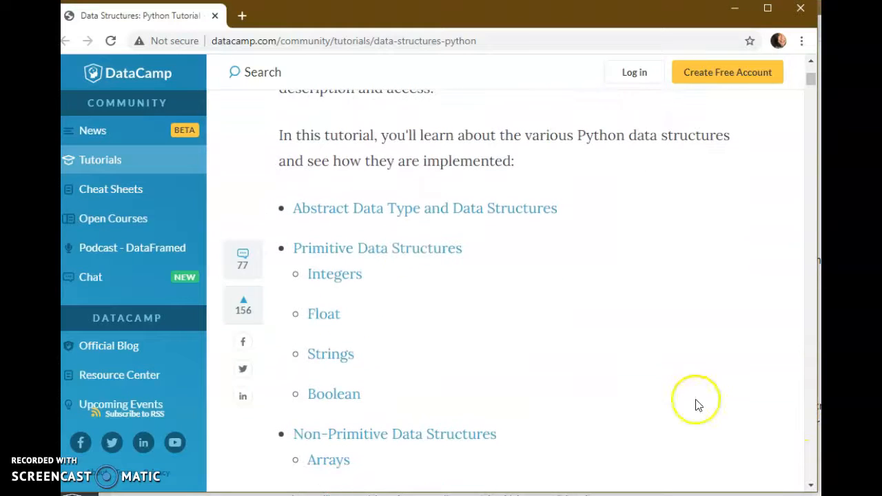
pyautogui.moveTo(334, 276)
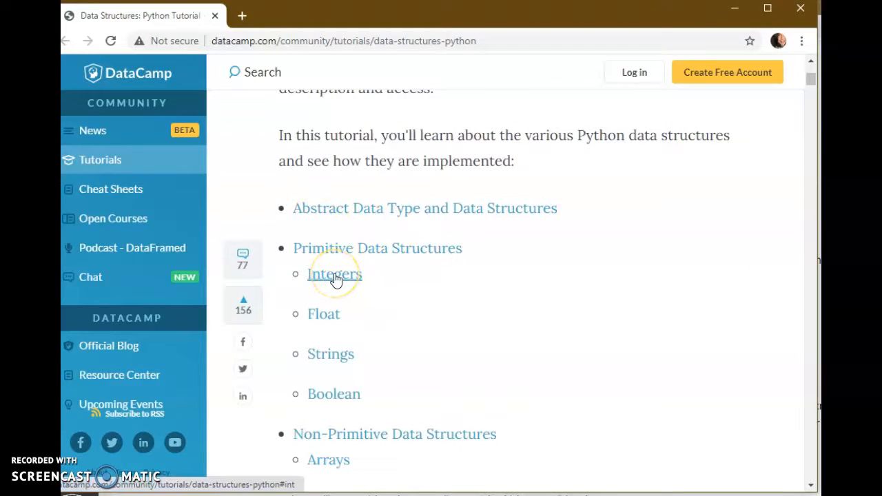
pyautogui.moveTo(322, 314)
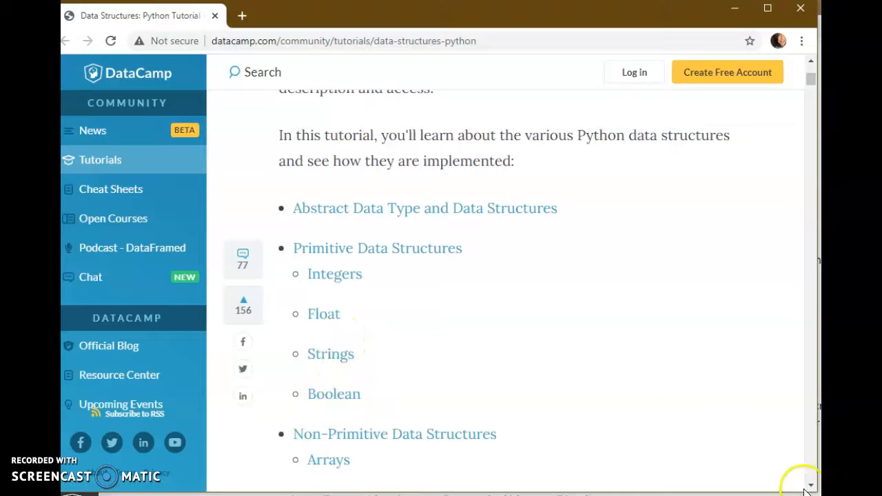
# Scroll past the contents list to the primitive and non-primitive data structures tree diagram
pyautogui.scroll(-3)
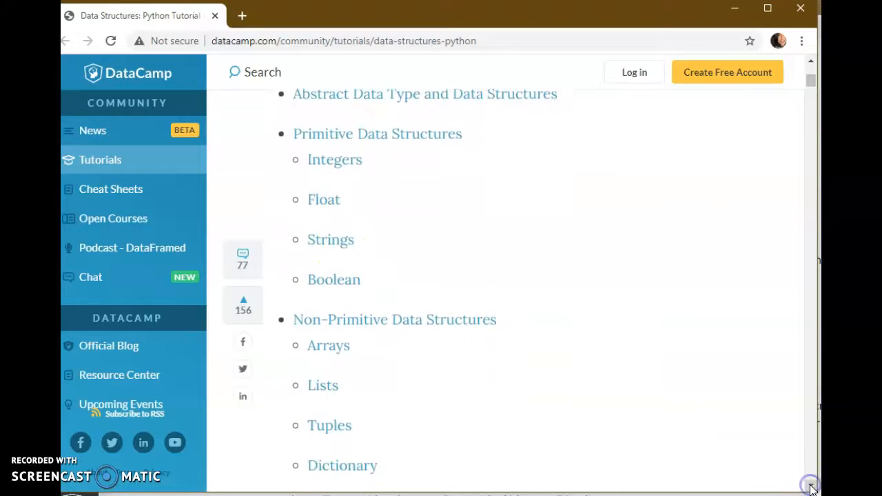
pyautogui.scroll(-3)
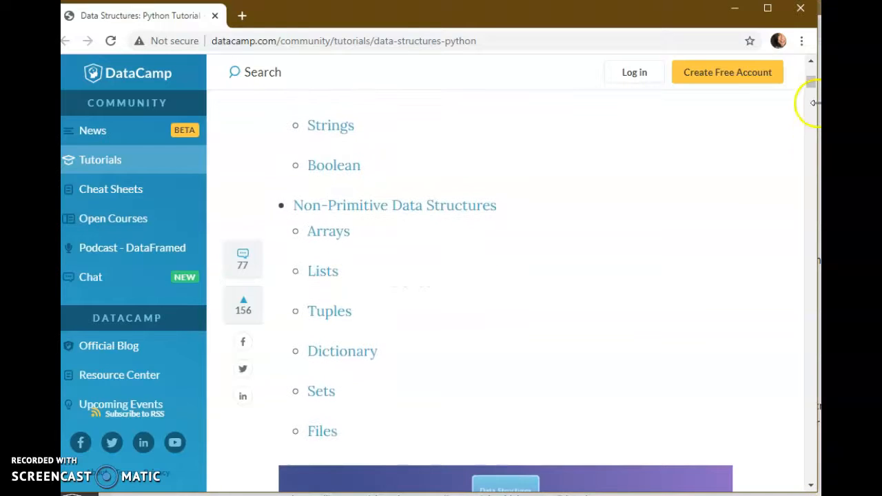
pyautogui.scroll(3)
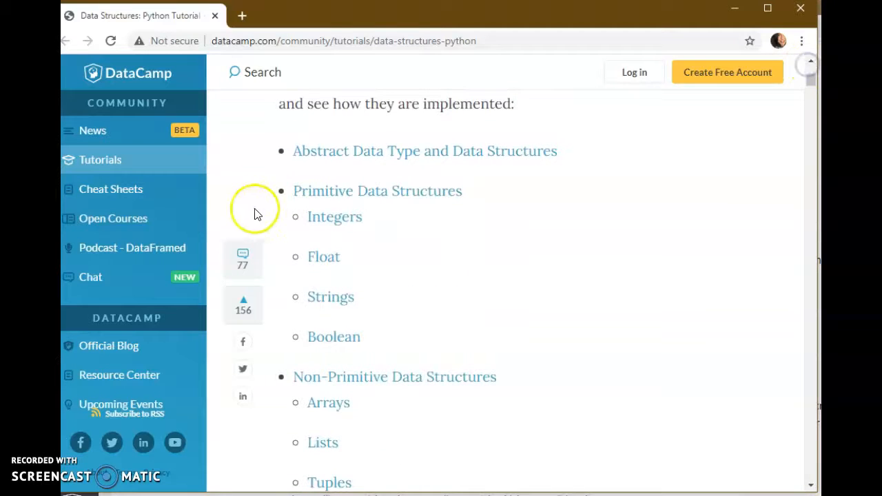
pyautogui.scroll(-3)
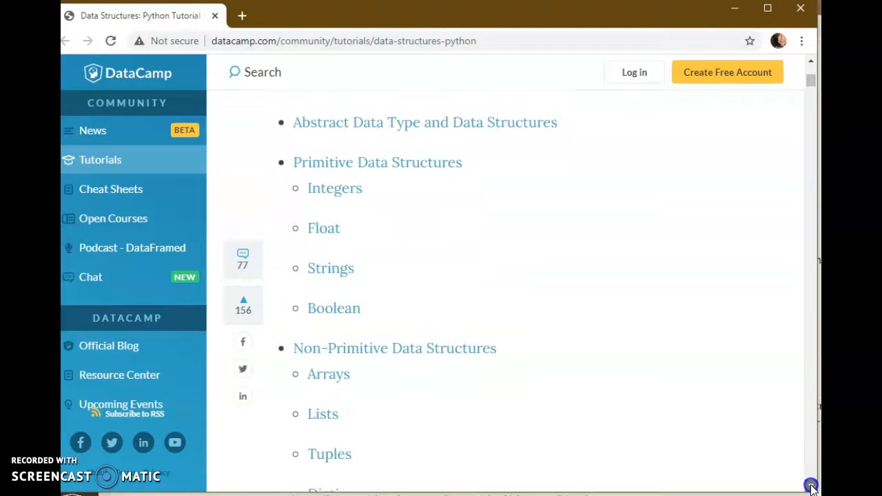
pyautogui.scroll(-3)
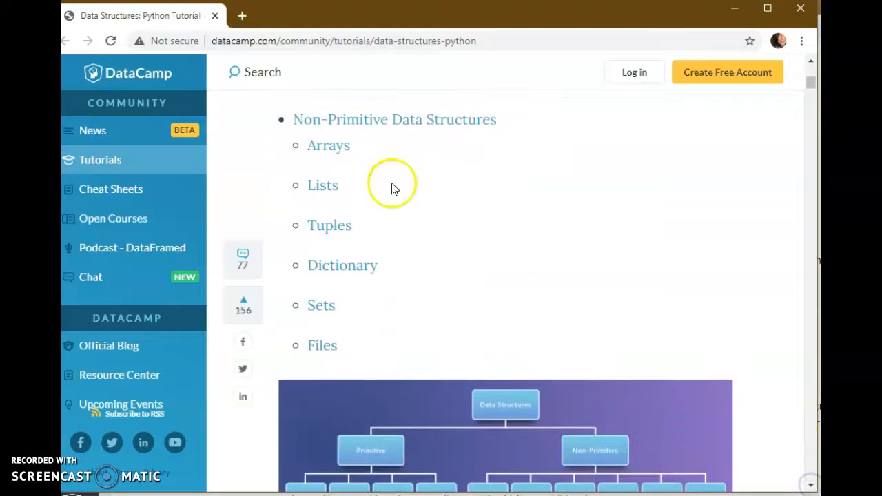
pyautogui.moveTo(326, 123)
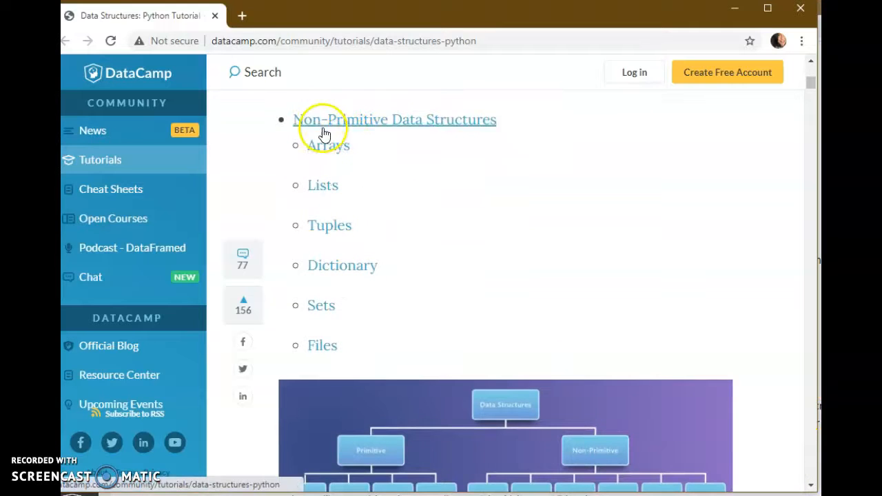
pyautogui.moveTo(342, 265)
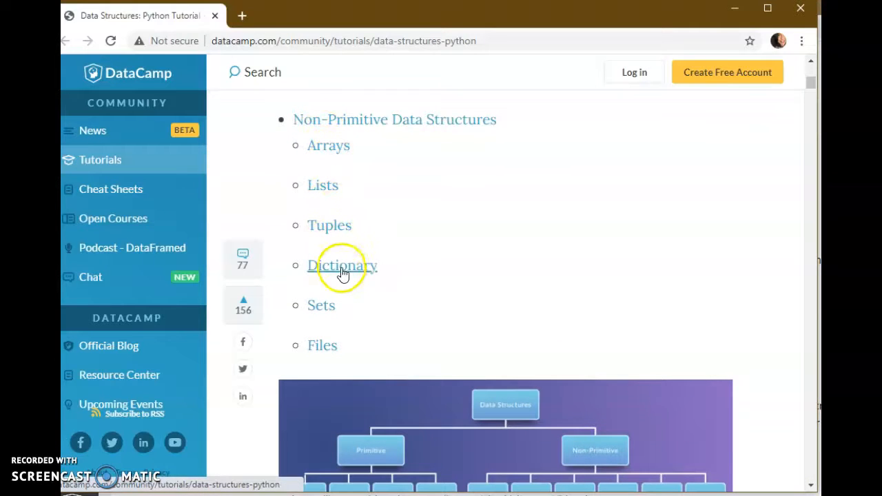
pyautogui.moveTo(342, 269)
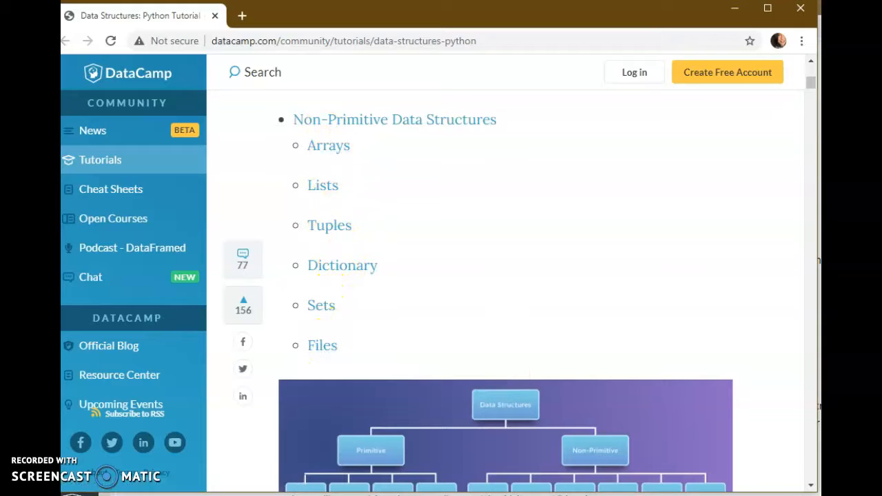
pyautogui.scroll(-3)
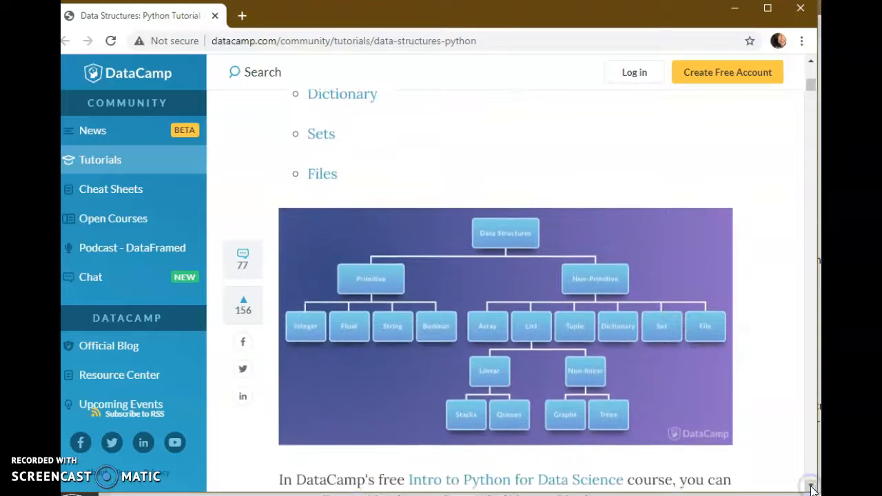
pyautogui.scroll(-3)
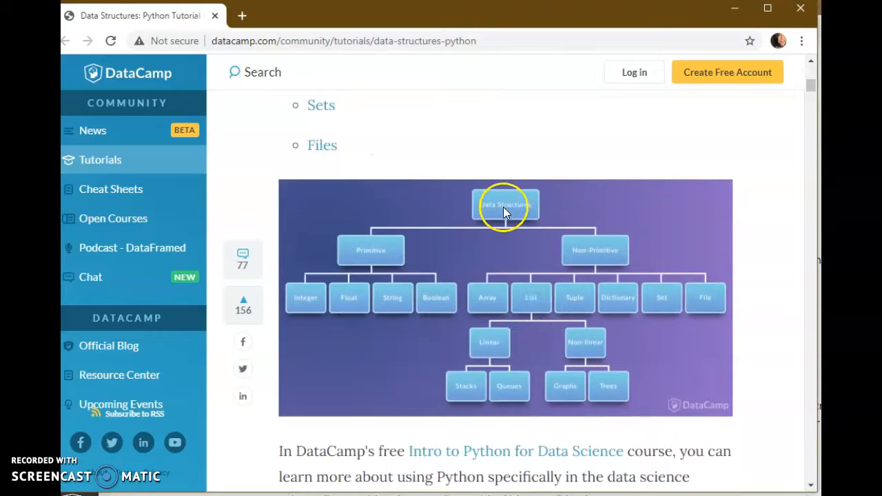
pyautogui.moveTo(372, 250)
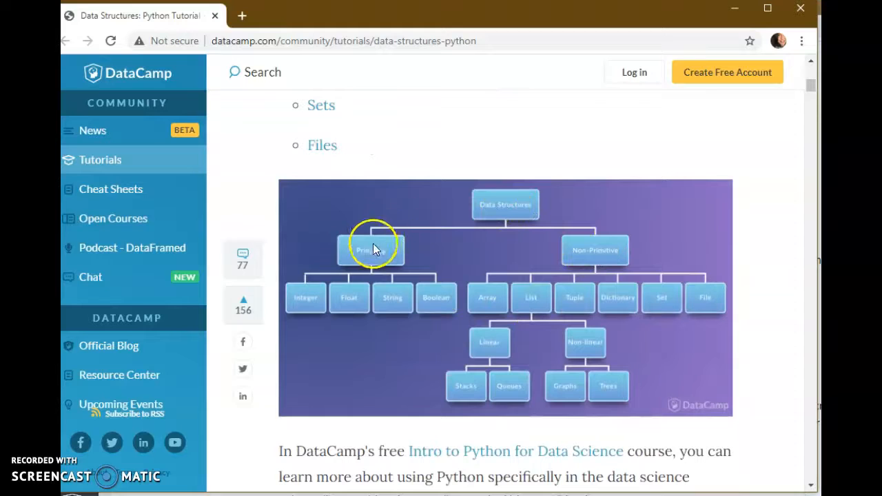
pyautogui.moveTo(491, 248)
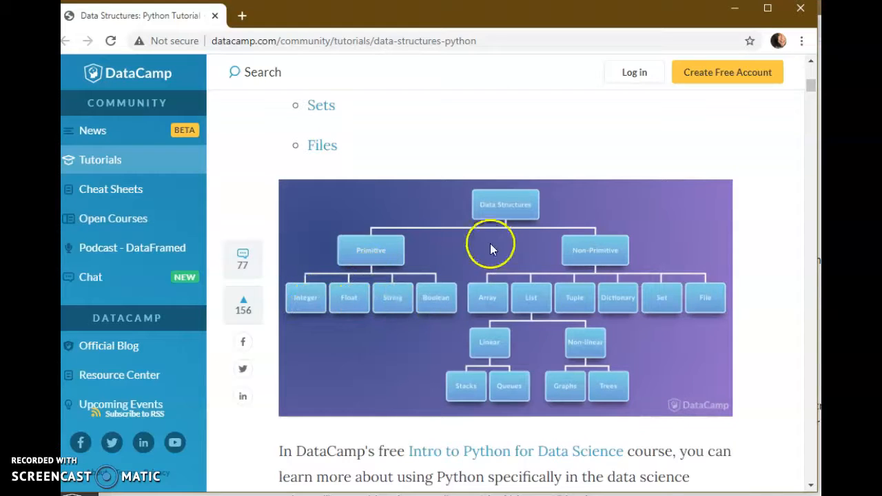
pyautogui.moveTo(491, 306)
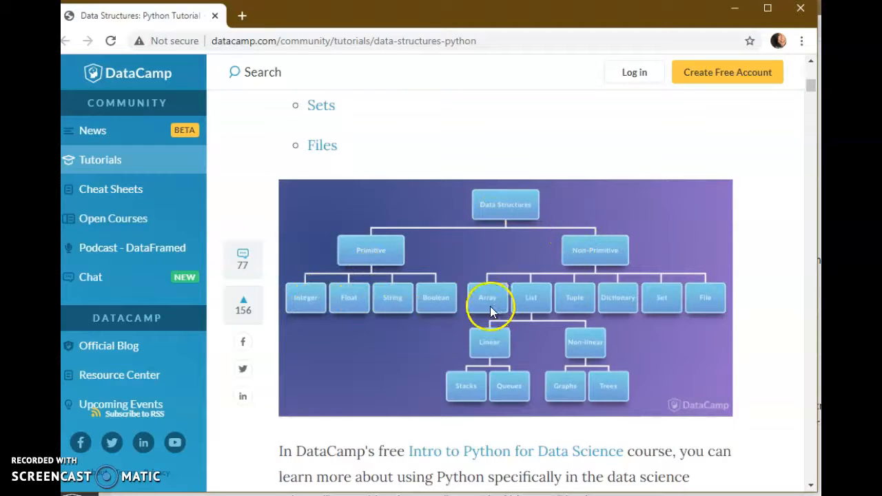
pyautogui.moveTo(633, 323)
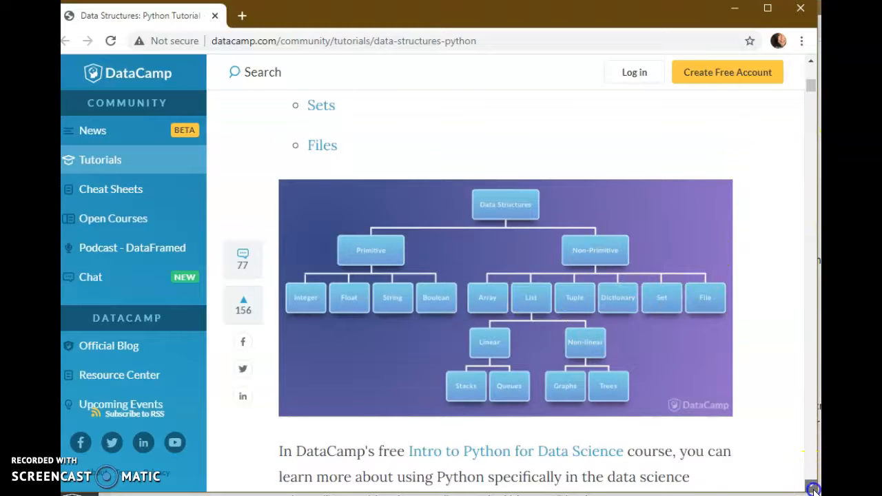
# Scroll through the integer, float and string sections of Primitive Data Structures
pyautogui.scroll(-3)
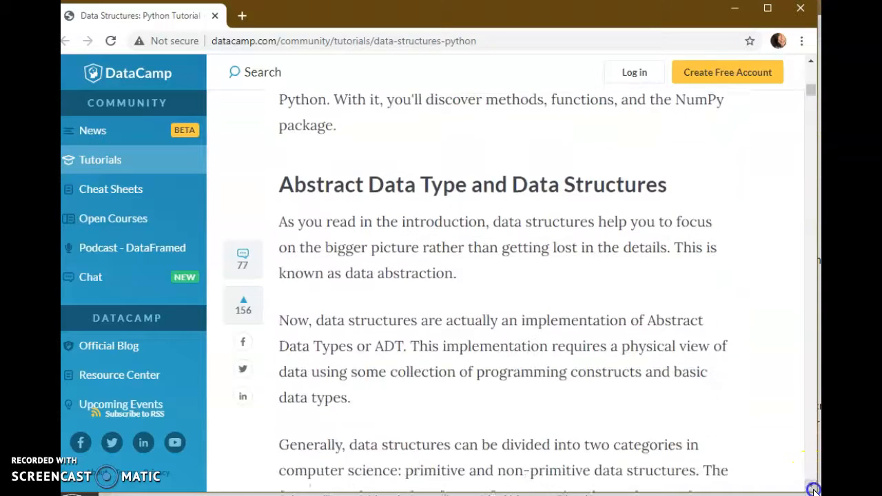
pyautogui.scroll(-3)
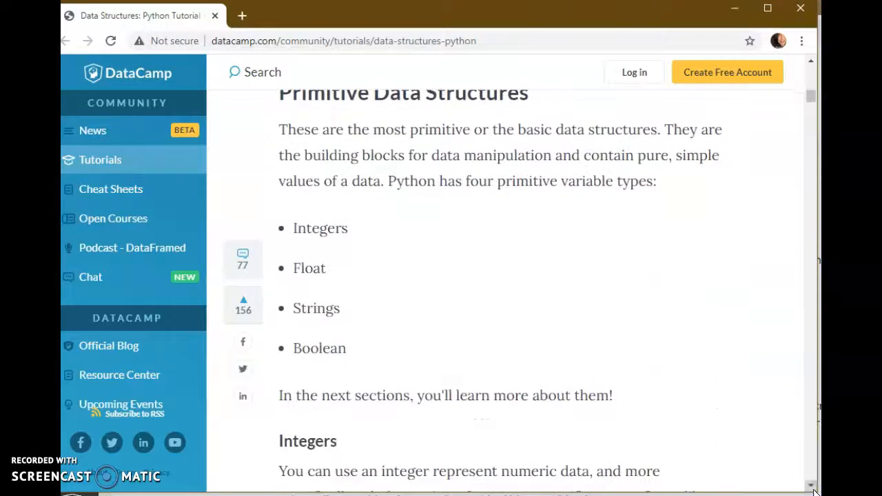
pyautogui.scroll(-3)
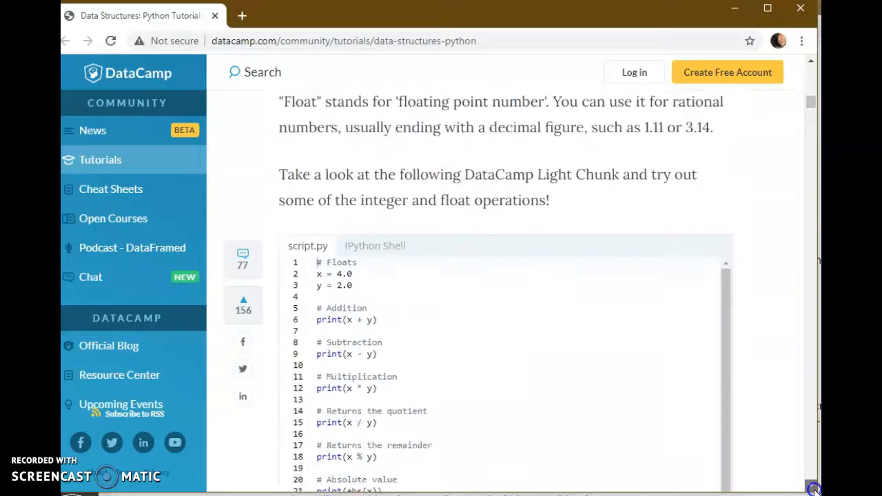
pyautogui.scroll(-3)
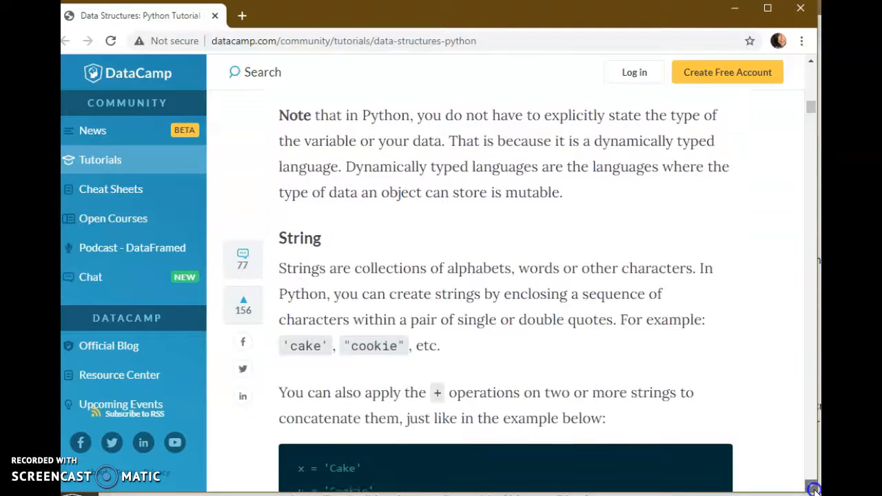
pyautogui.scroll(-3)
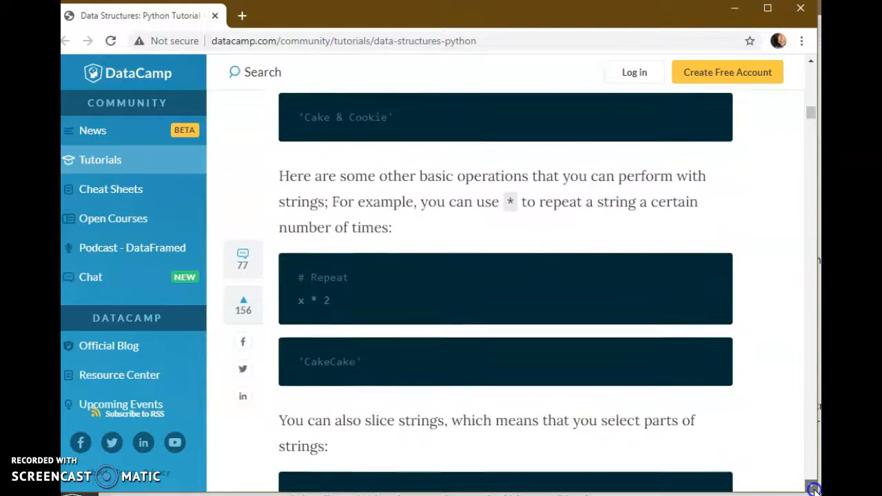
pyautogui.scroll(-3)
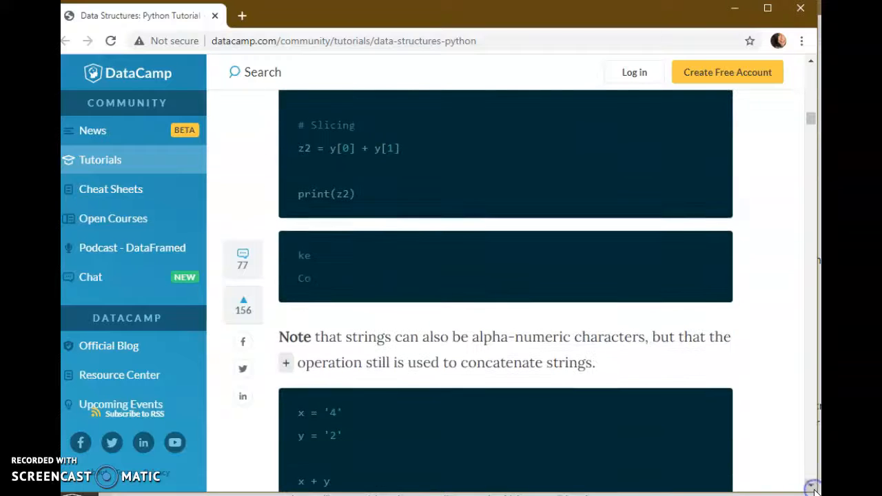
pyautogui.moveTo(810, 474)
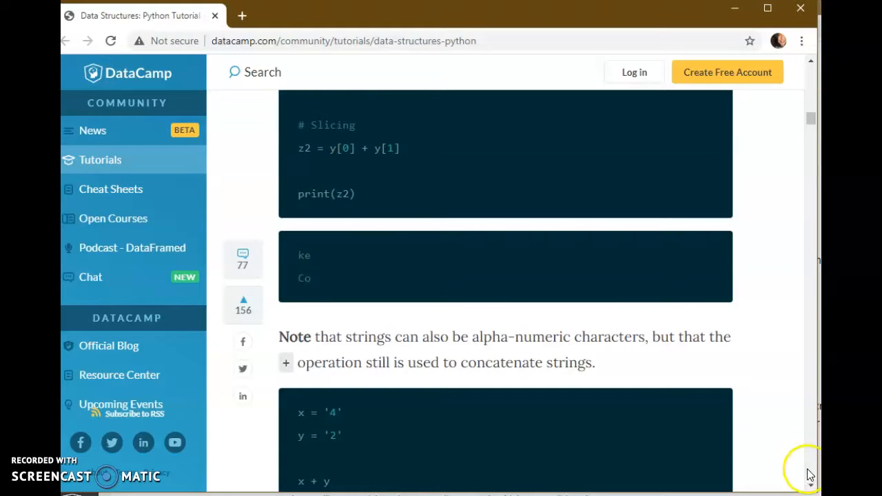
# Continue through booleans to the Type Conversion explanation of the TypeError and casting
pyautogui.scroll(-3)
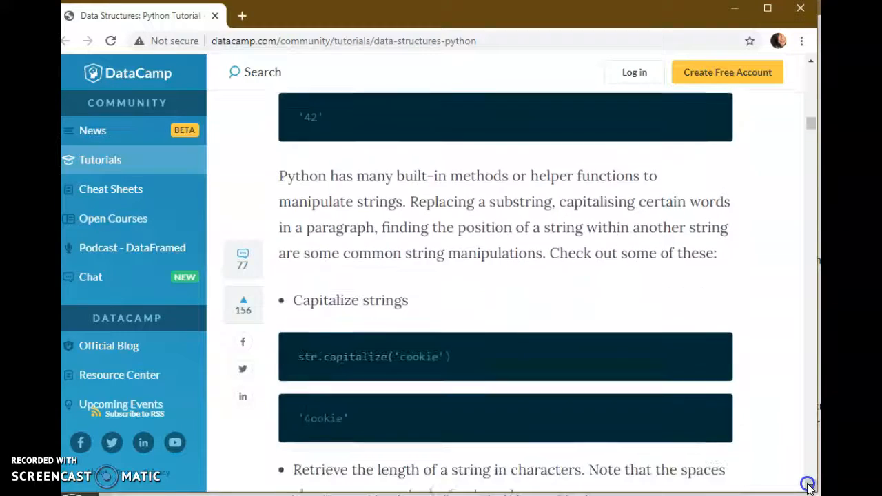
pyautogui.scroll(-3)
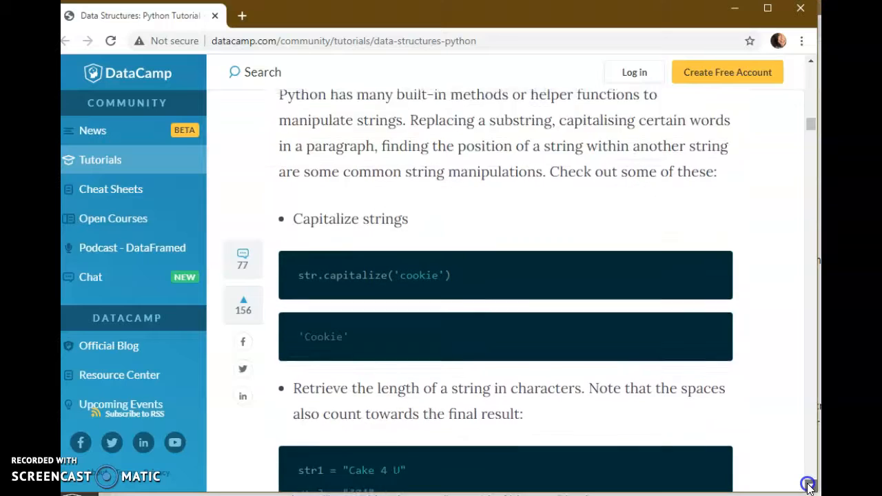
pyautogui.scroll(-3)
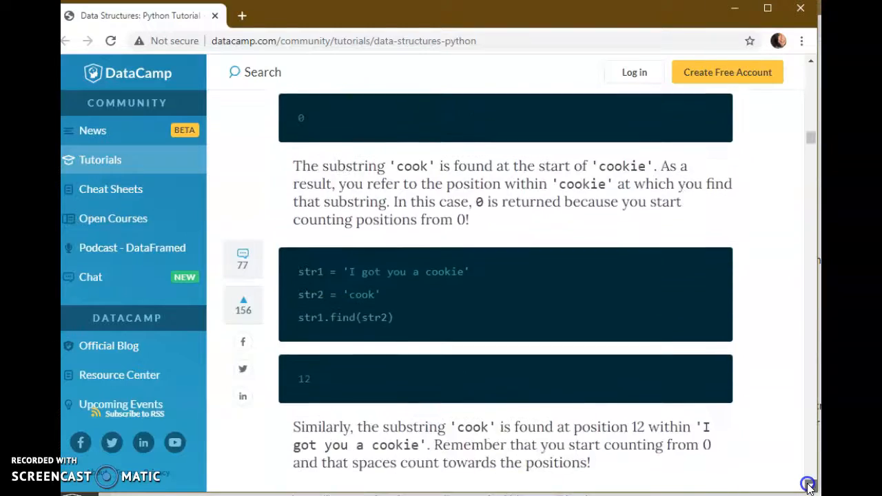
pyautogui.scroll(-3)
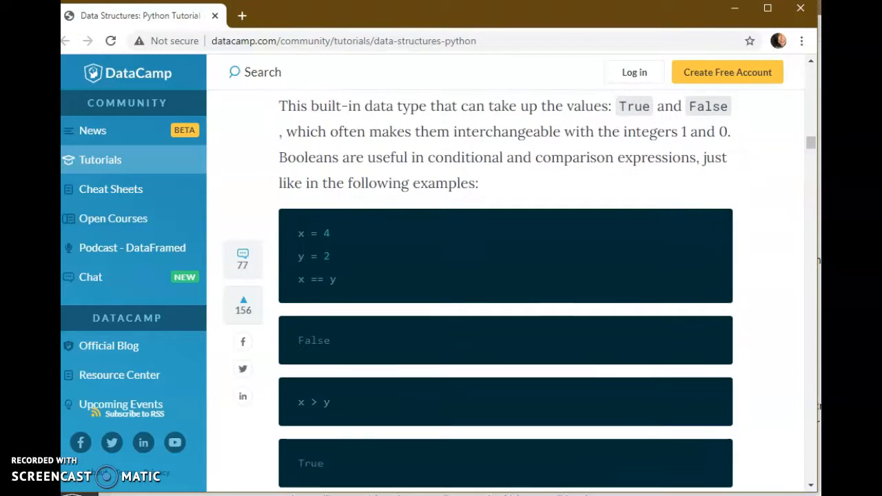
pyautogui.scroll(-3)
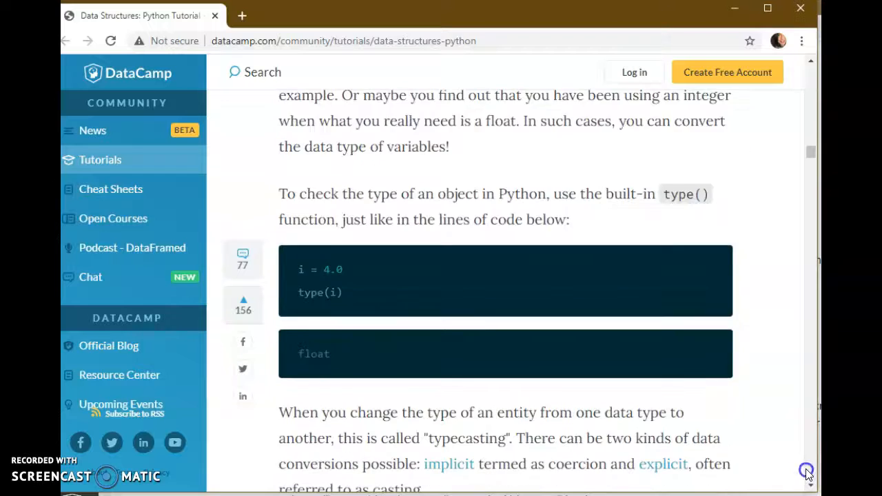
pyautogui.scroll(-3)
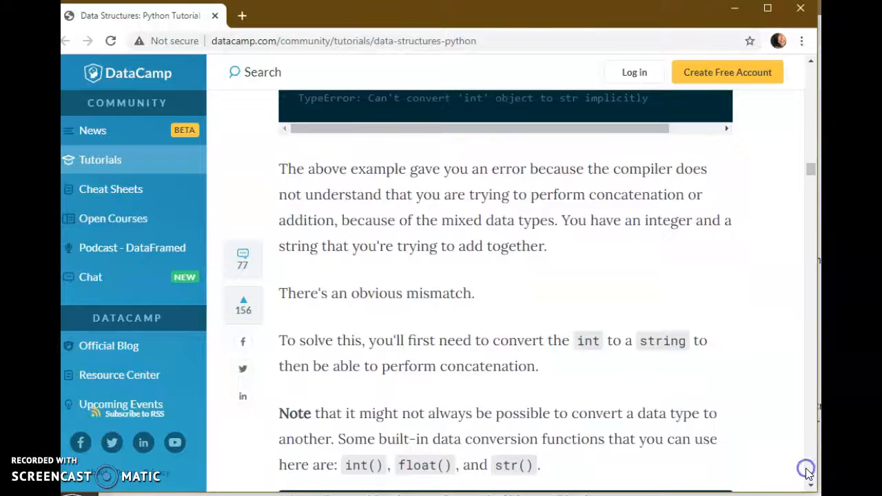
# Scroll to the end of the Arrays section with its array module example, just above the List heading
pyautogui.scroll(-3)
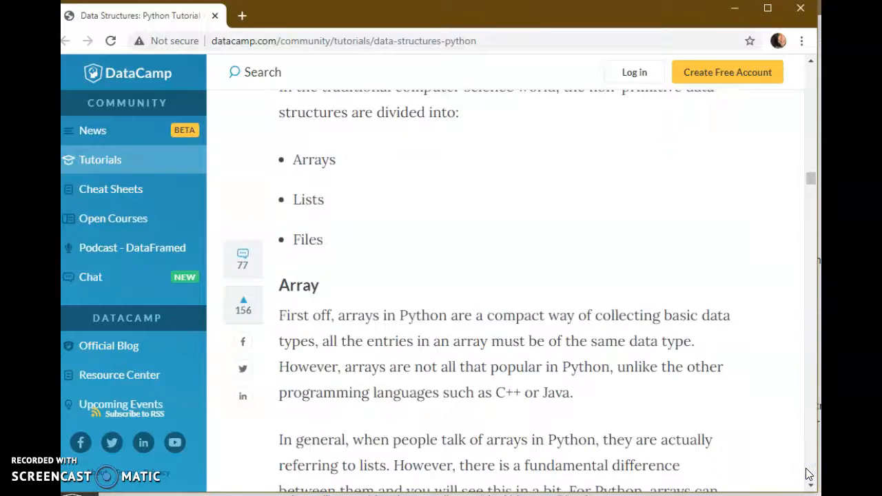
pyautogui.moveTo(452, 411)
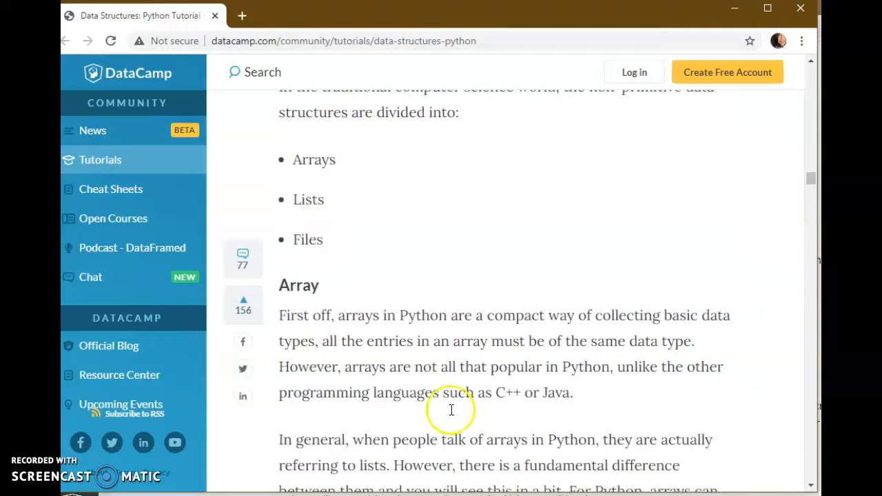
pyautogui.scroll(-3)
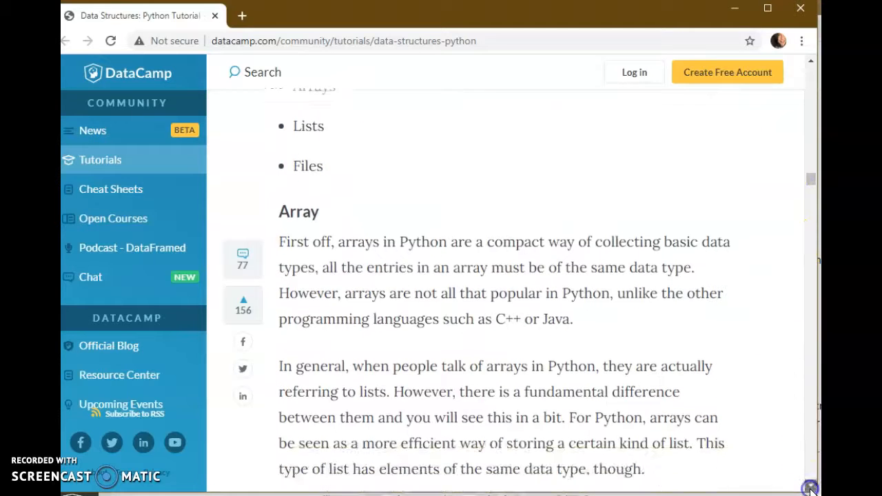
pyautogui.scroll(-3)
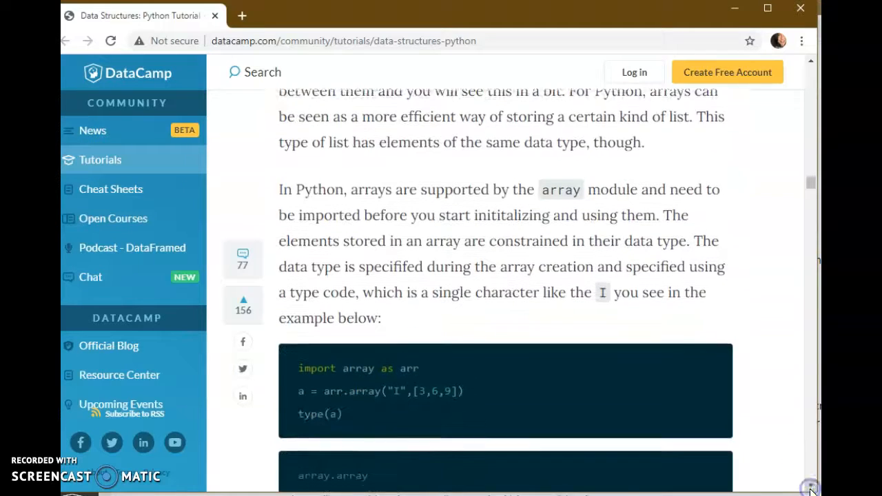
pyautogui.scroll(-3)
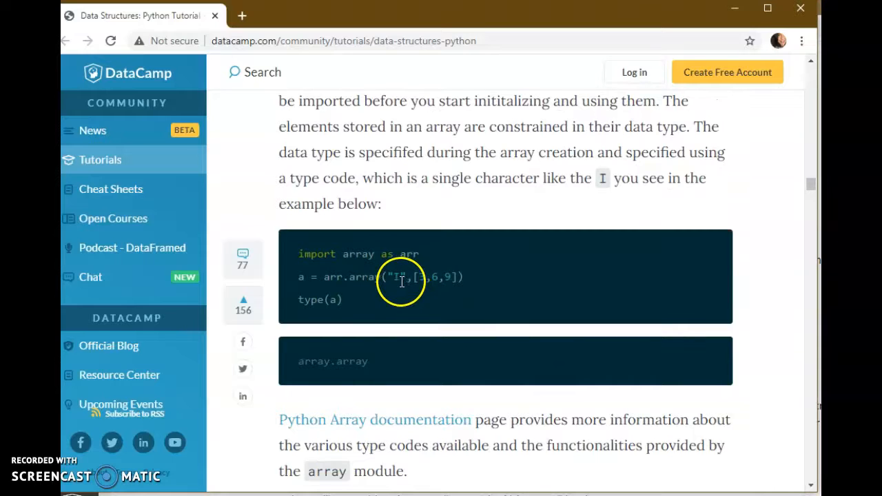
pyautogui.moveTo(351, 265)
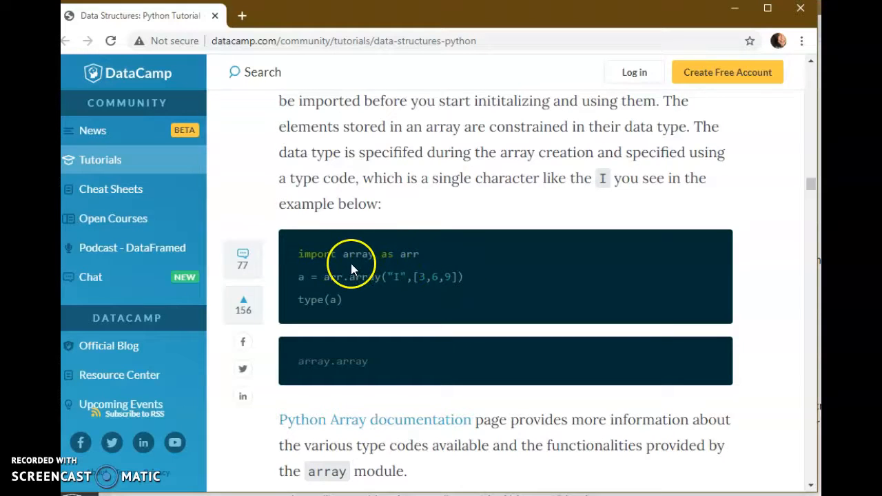
pyautogui.moveTo(328, 364)
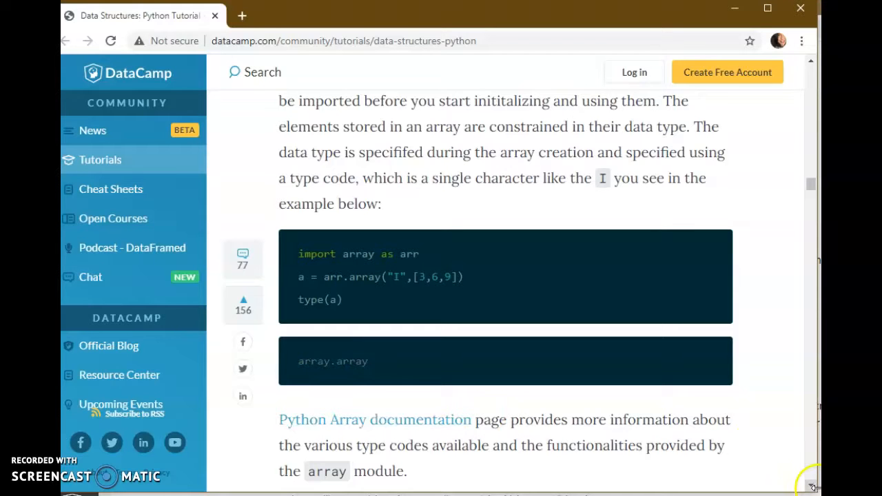
pyautogui.scroll(-3)
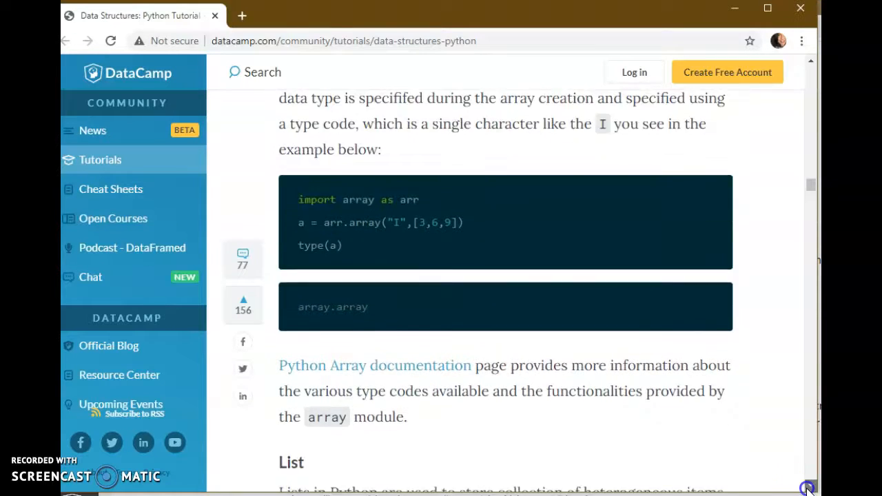
# Highlight the word 'heterogeneous' in the List section and scroll through the List code examples
pyautogui.scroll(-3)
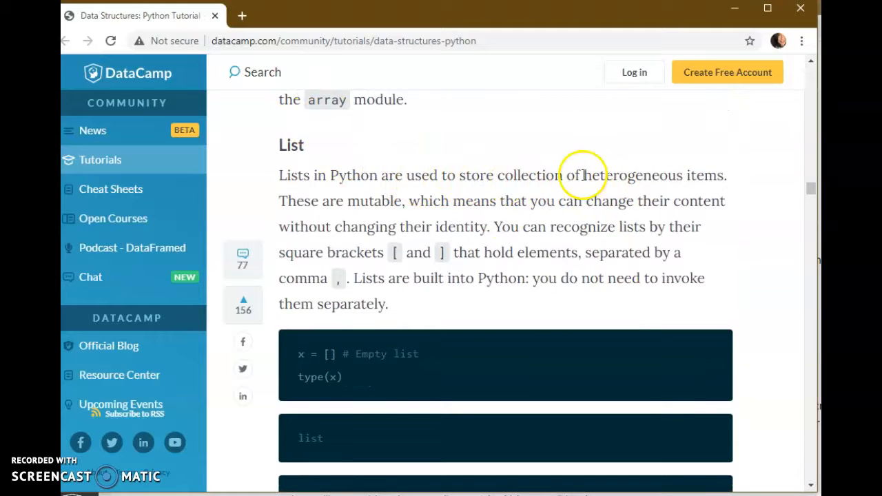
pyautogui.doubleClick(633, 175)
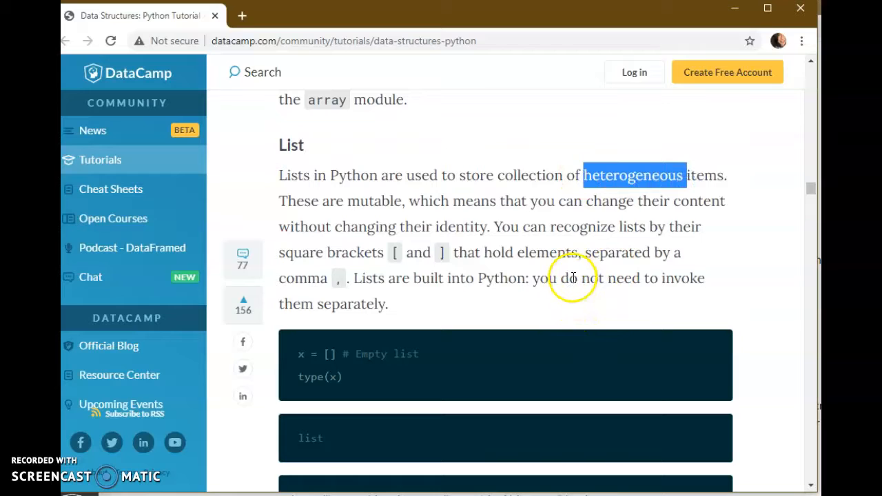
pyautogui.moveTo(604, 214)
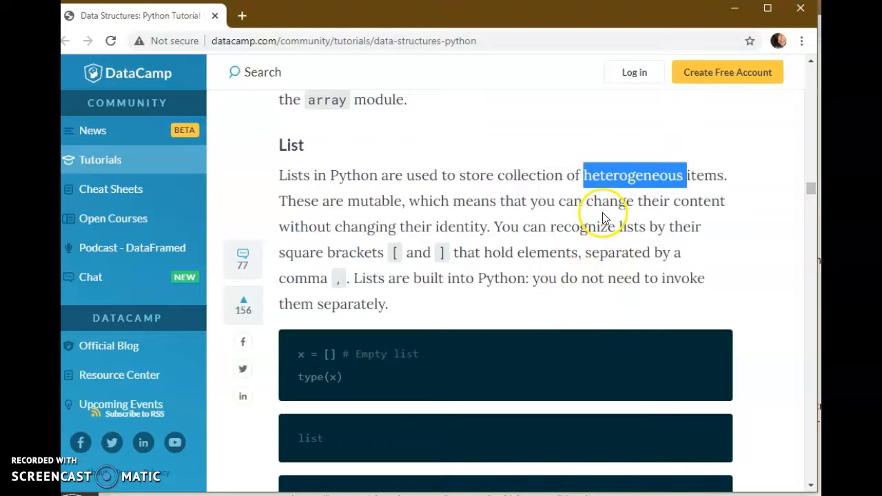
pyautogui.moveTo(634, 196)
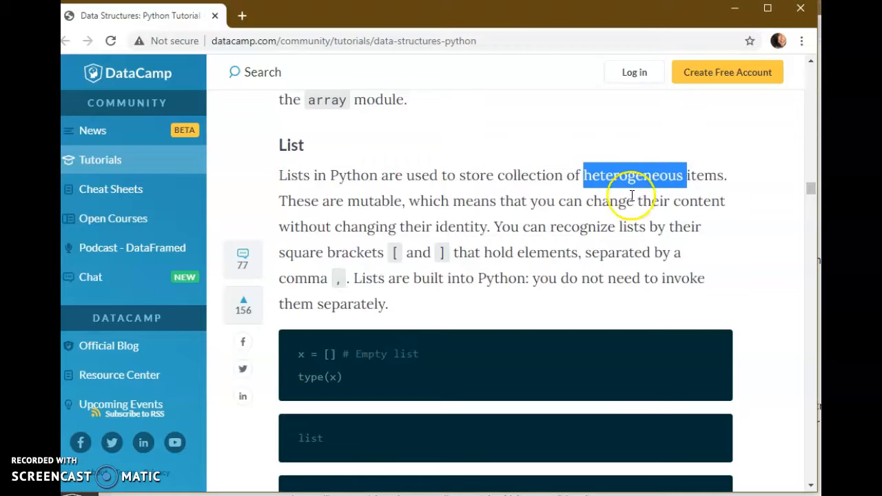
pyautogui.scroll(-3)
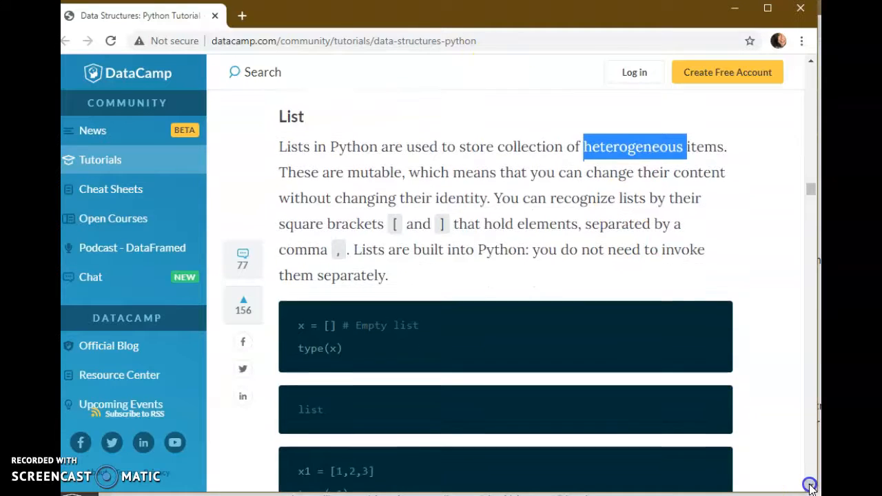
pyautogui.scroll(-3)
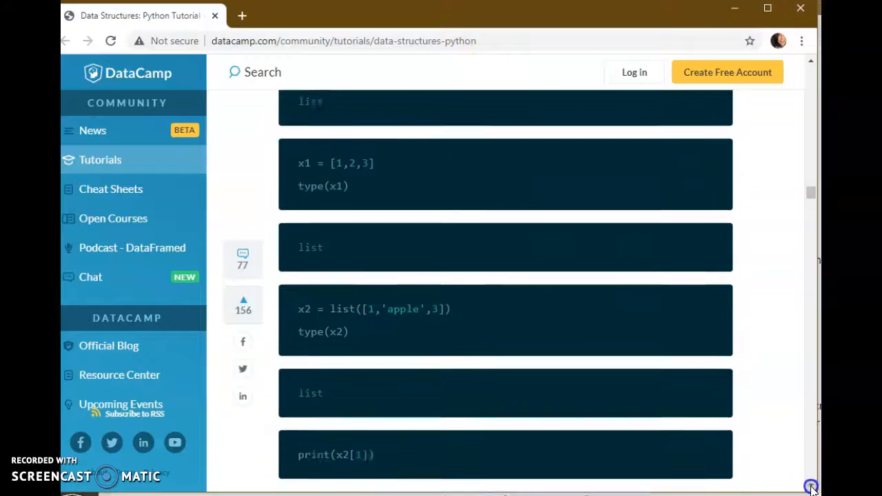
pyautogui.scroll(-3)
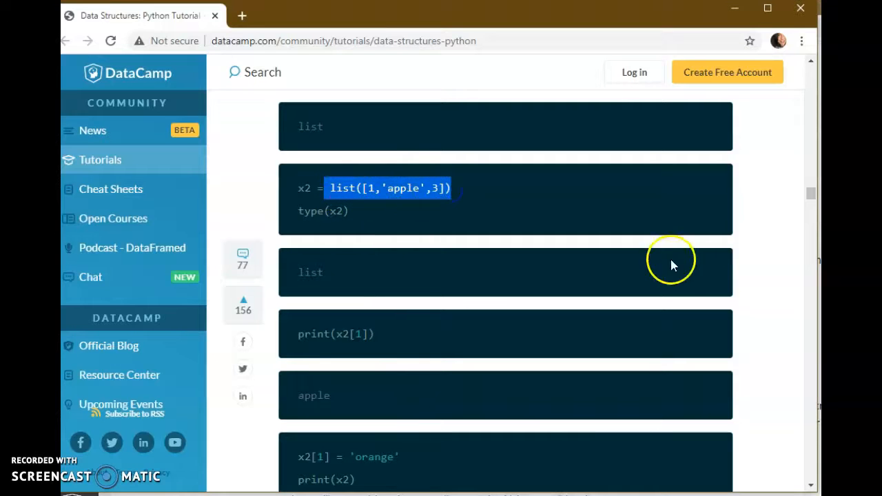
pyautogui.scroll(-3)
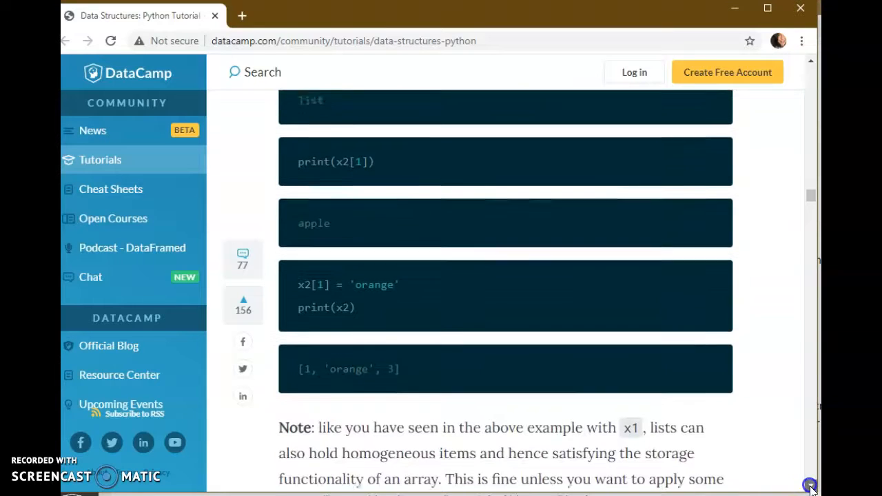
pyautogui.scroll(-3)
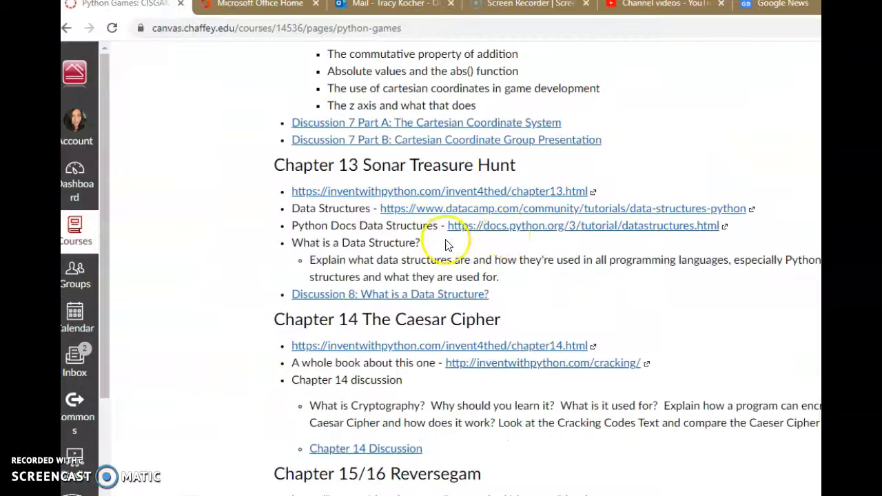
pyautogui.moveTo(525, 233)
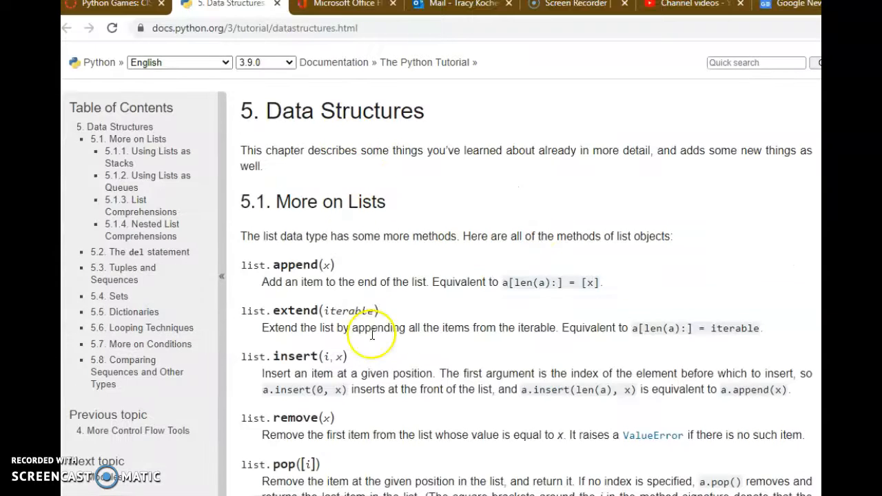
pyautogui.moveTo(273, 278)
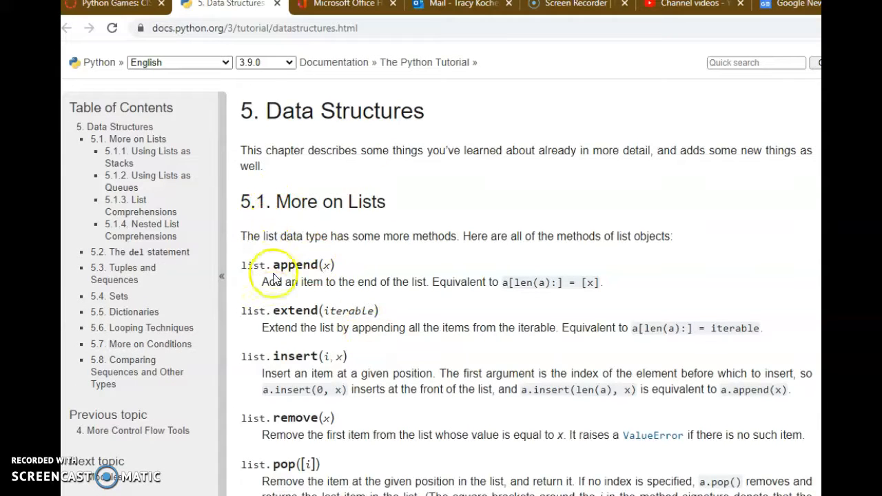
pyautogui.moveTo(284, 348)
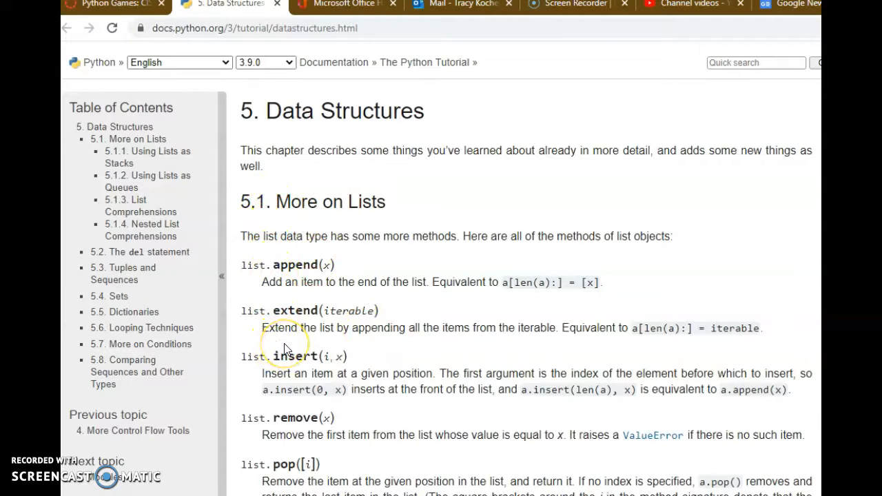
pyautogui.moveTo(372, 286)
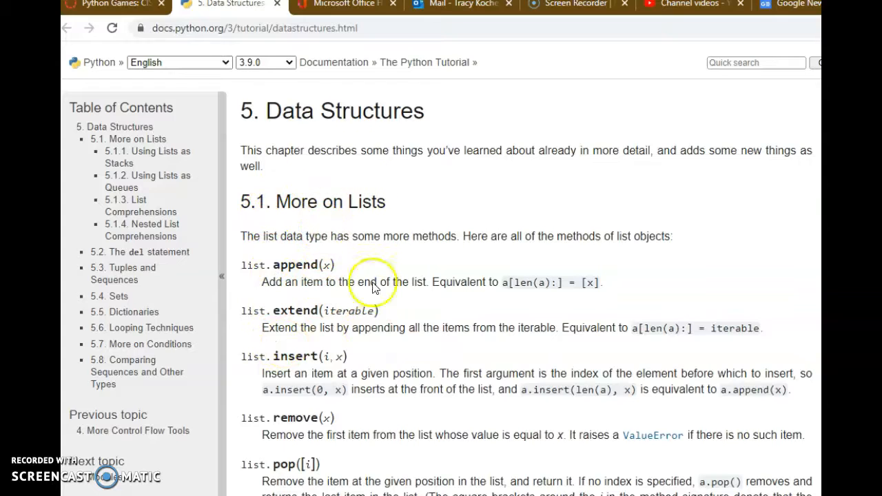
pyautogui.moveTo(295, 276)
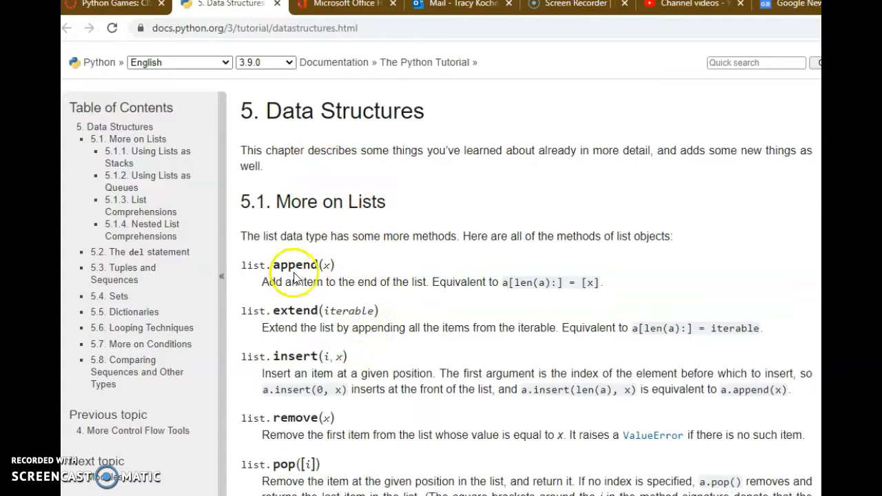
pyautogui.moveTo(309, 282)
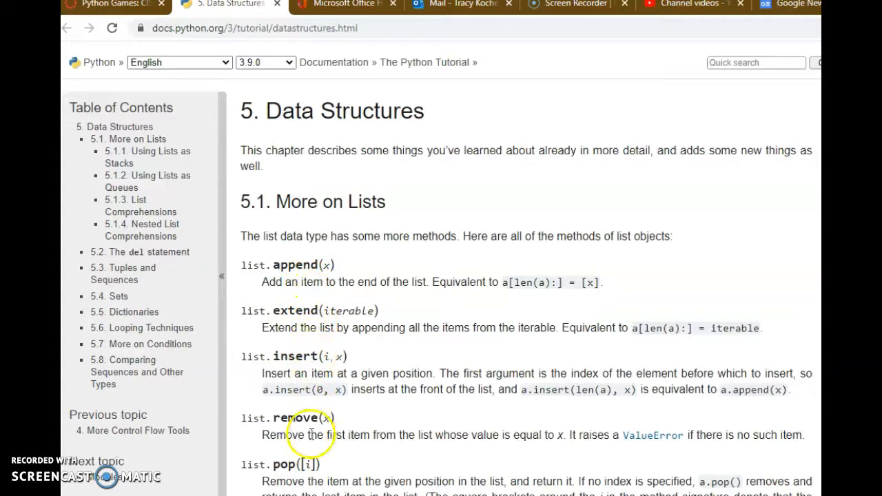
# Scroll through the list methods from append to copy, the fruits example and stacks, then back to the top
pyautogui.scroll(-3)
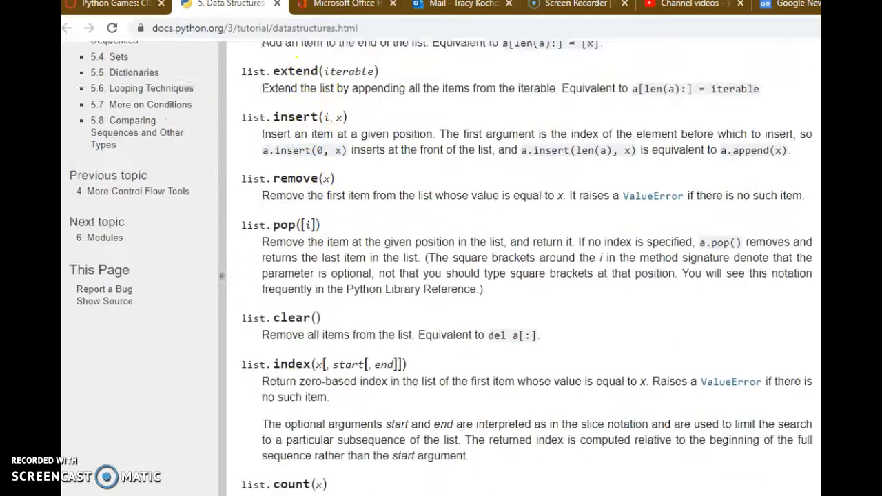
pyautogui.scroll(-3)
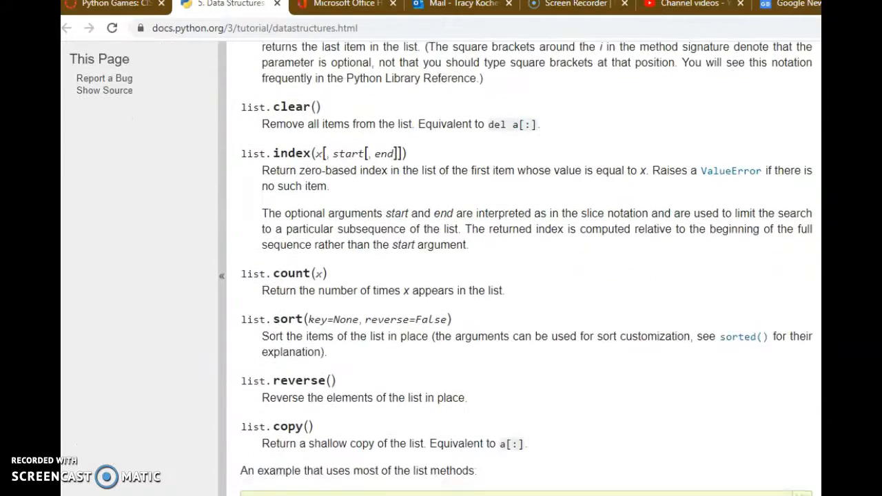
pyautogui.scroll(-3)
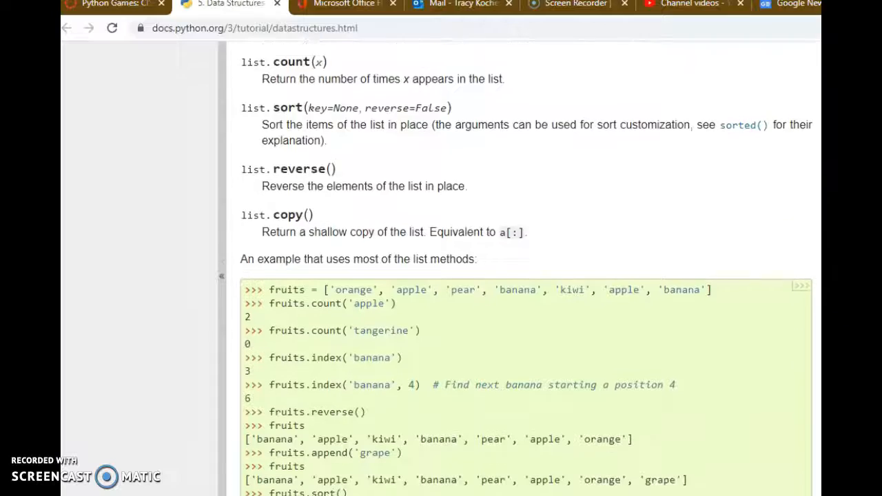
pyautogui.scroll(-3)
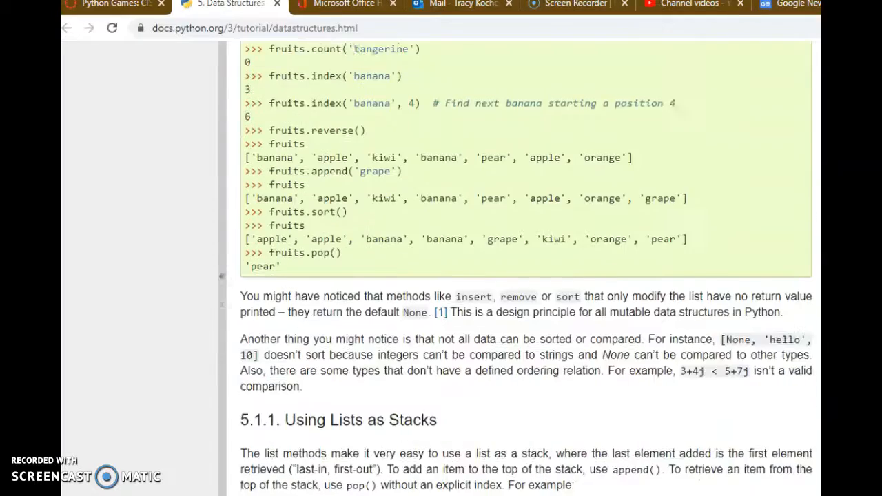
pyautogui.scroll(-3)
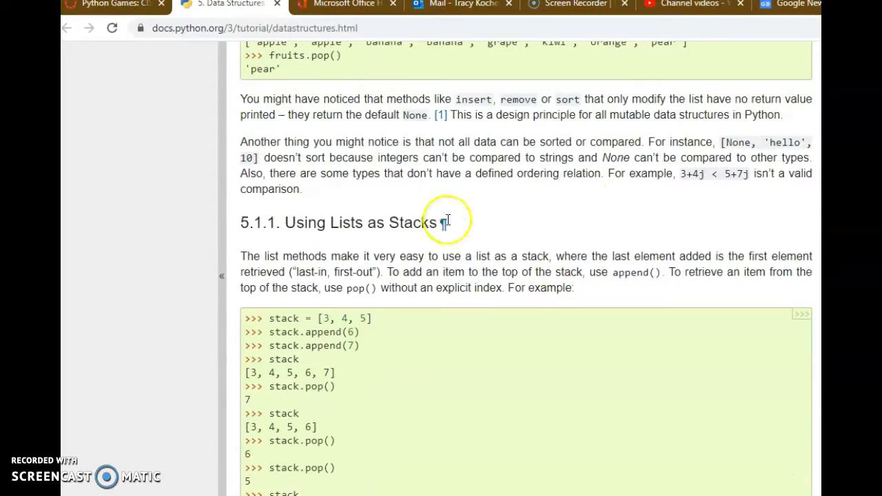
pyautogui.scroll(3)
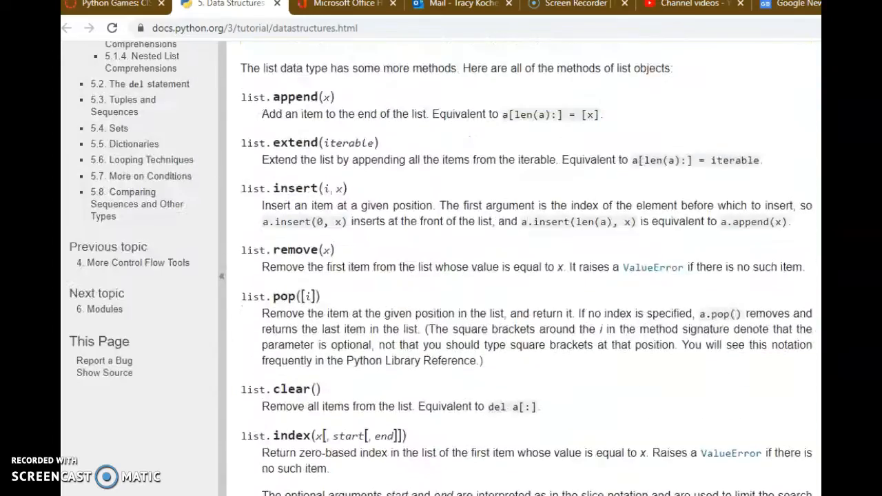
pyautogui.scroll(3)
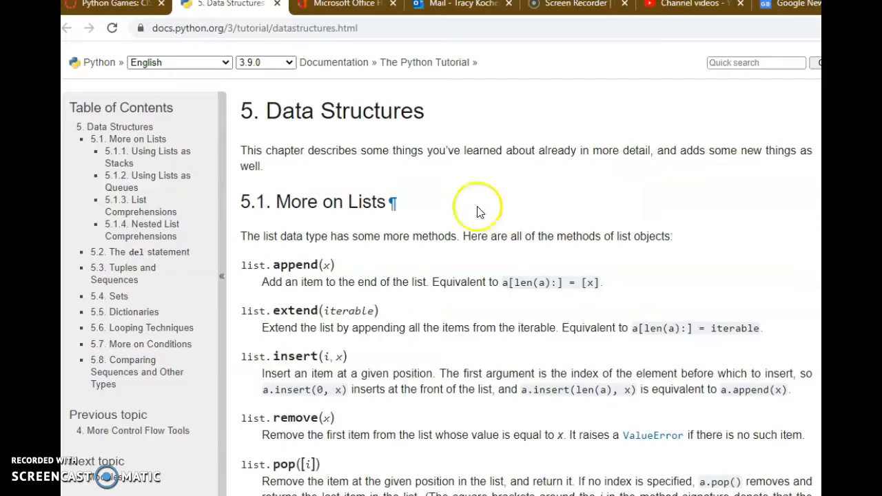
pyautogui.moveTo(269, 218)
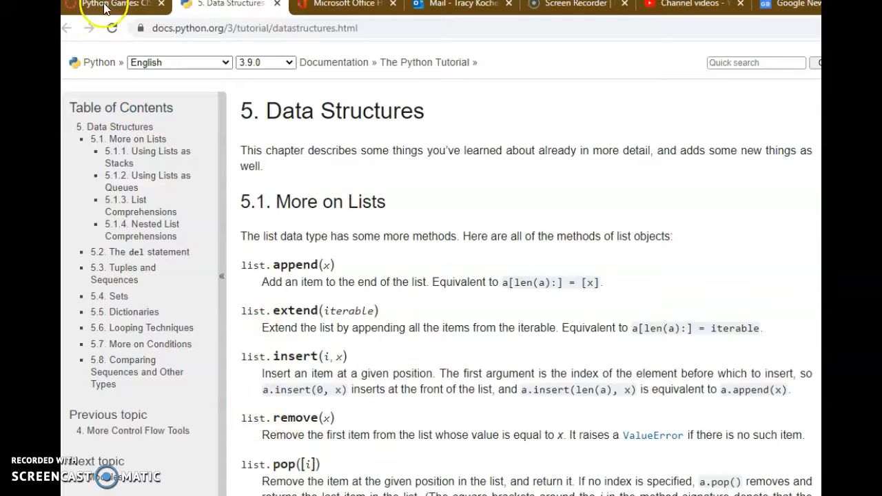
# Return to the Python Games course page and open the inventwithpython.com chapter13 link
pyautogui.click(108, 5)
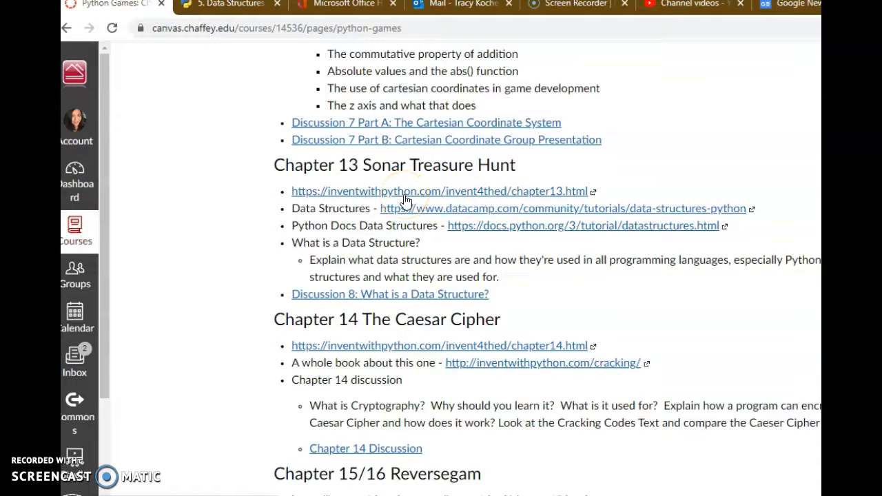
pyautogui.click(439, 191)
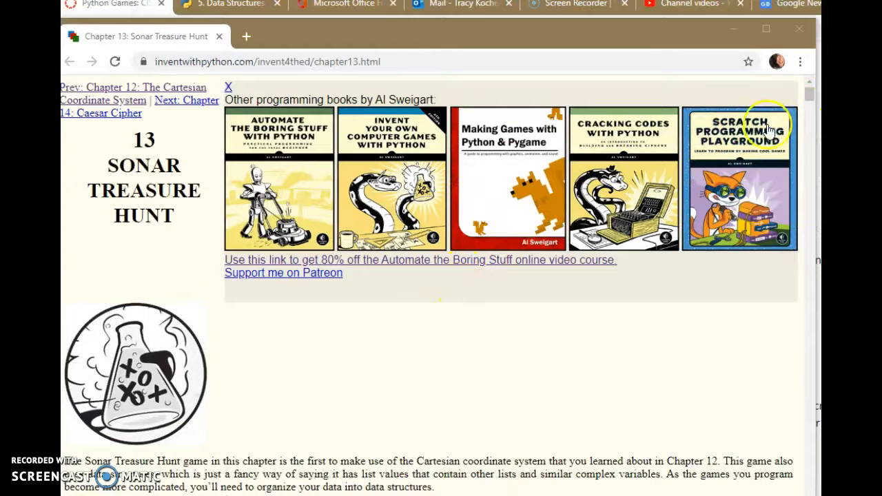
# Scroll past Figures 13-1 and 13-2 to the 'Sample Run of Sonar Treasure Hunt' heading
pyautogui.scroll(-3)
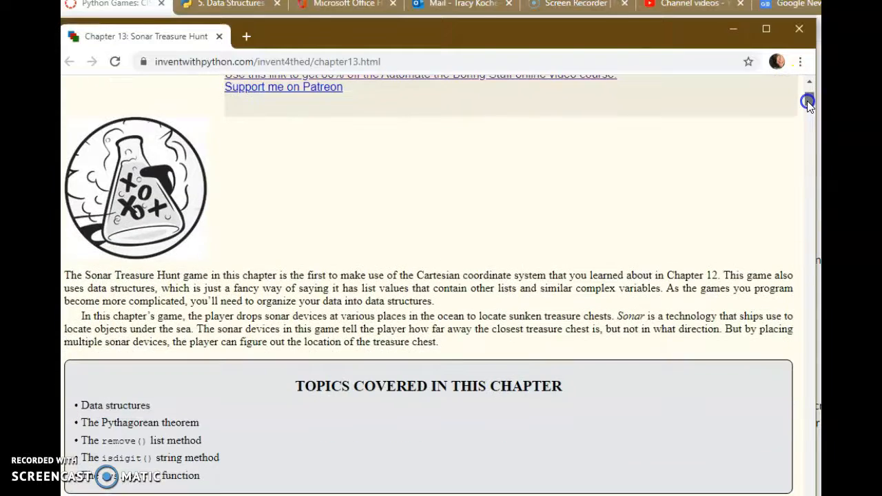
pyautogui.scroll(-3)
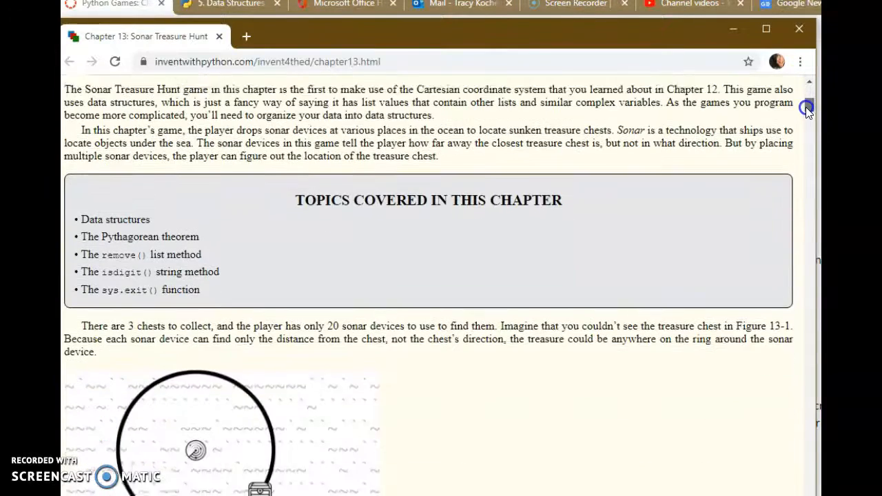
pyautogui.scroll(-3)
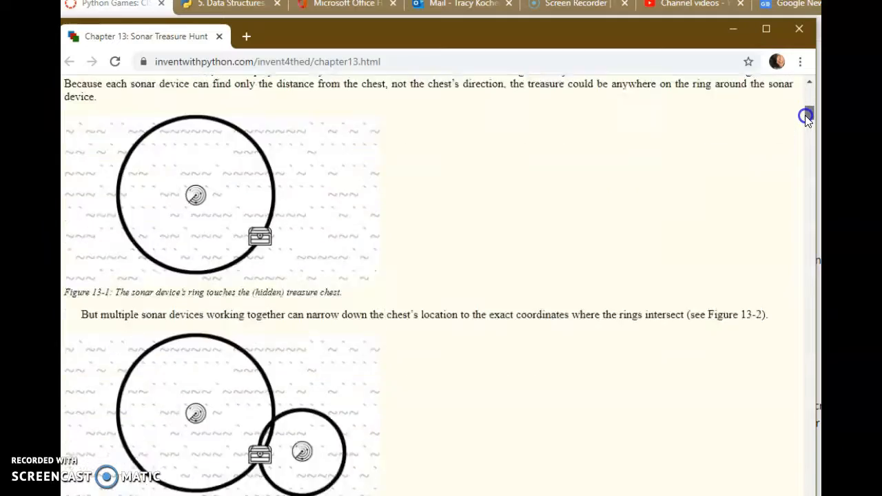
pyautogui.scroll(-3)
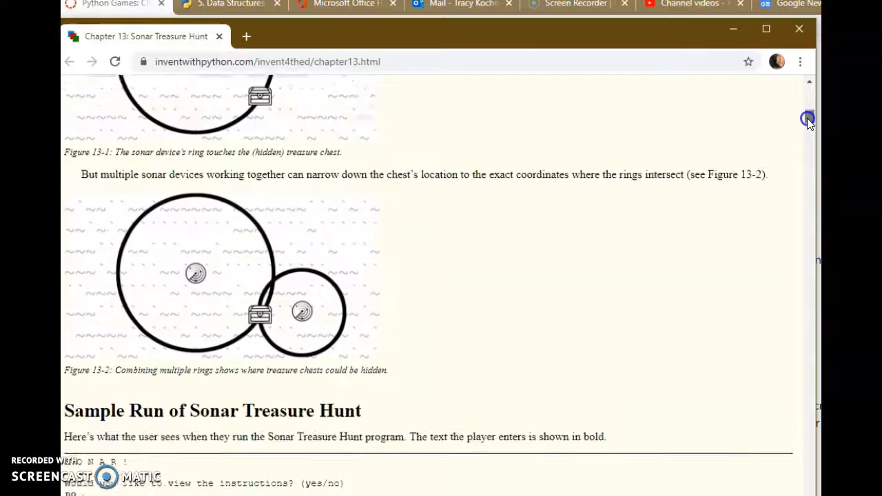
pyautogui.scroll(3)
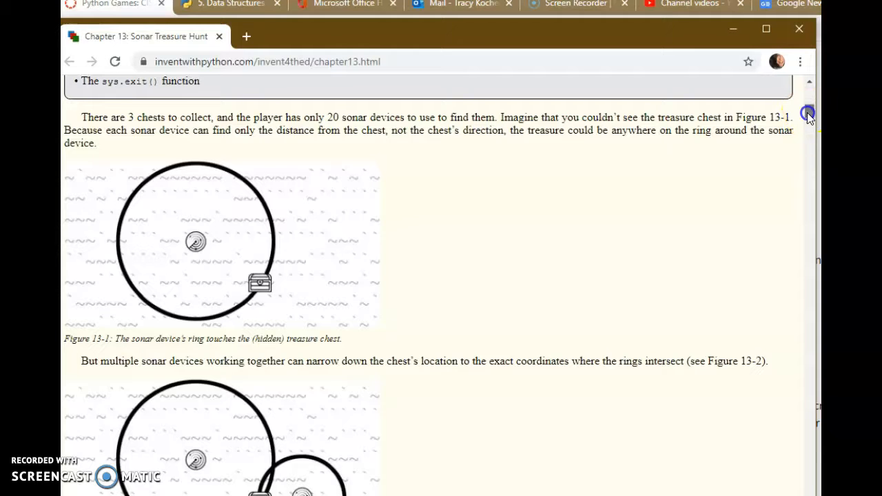
pyautogui.scroll(-3)
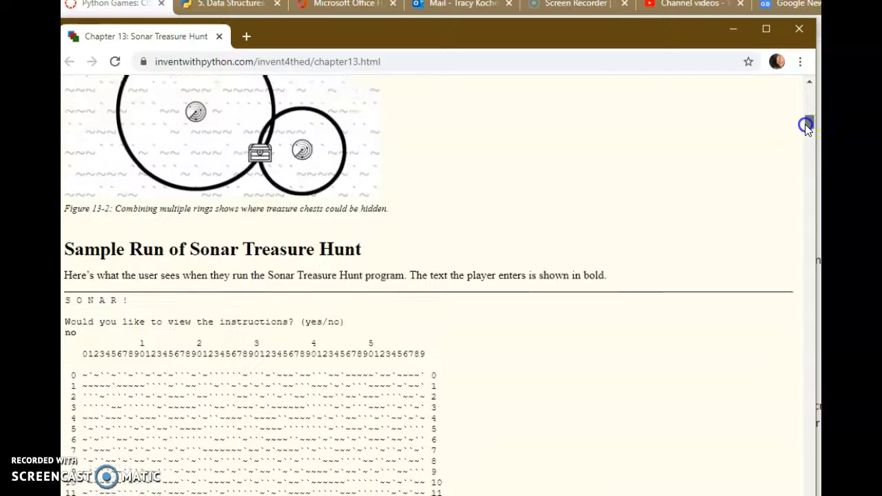
pyautogui.scroll(3)
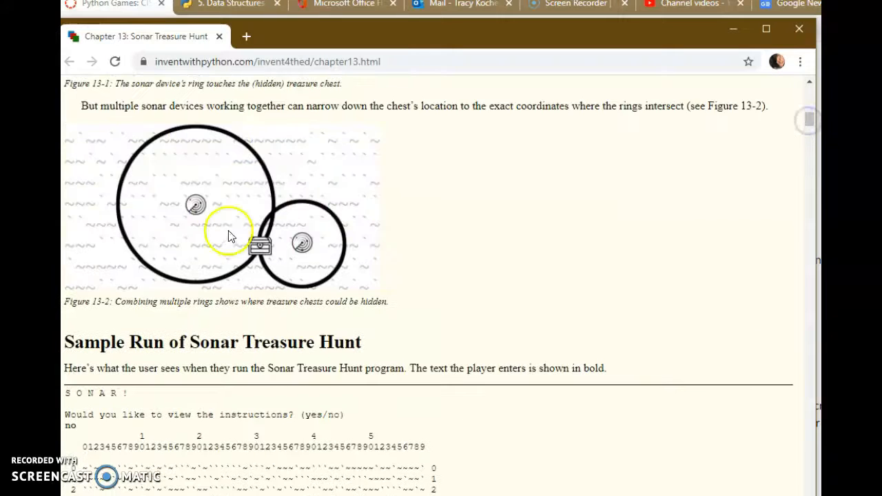
pyautogui.moveTo(259, 247)
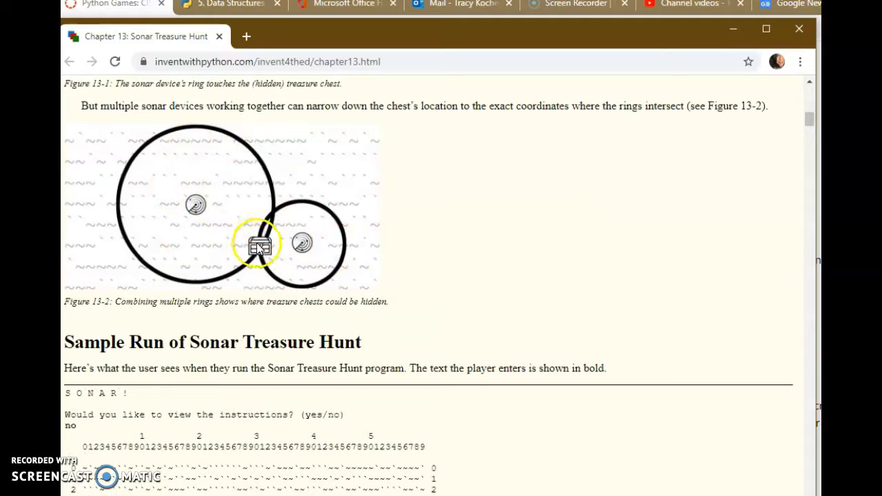
pyautogui.moveTo(758, 231)
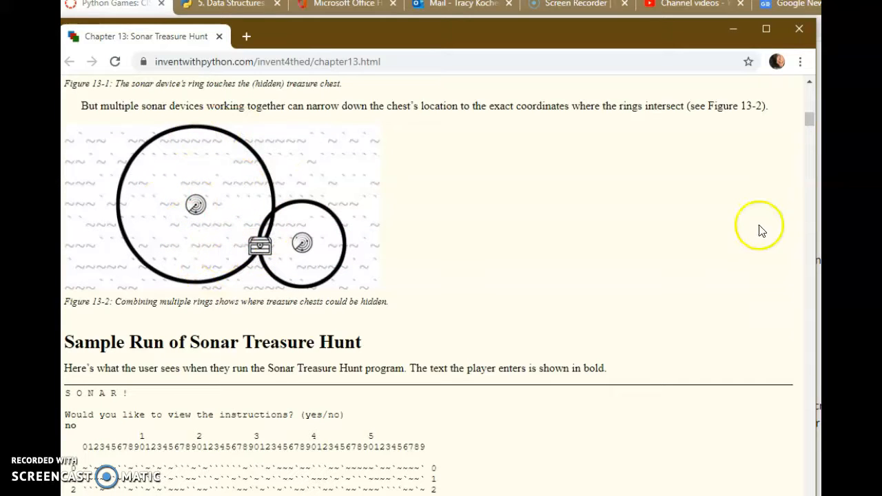
pyautogui.scroll(-3)
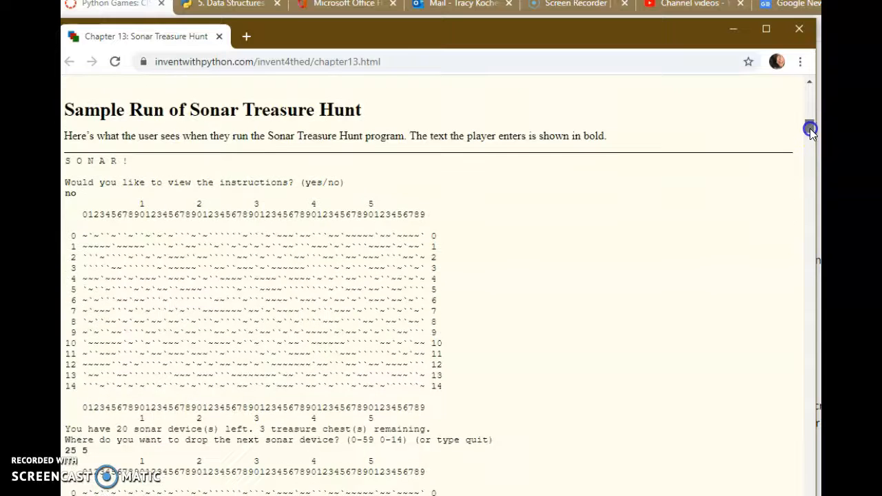
# Scroll through the sample run's sonar drops to the 'You have found a sunken treasure chest!' message and Source Code heading
pyautogui.scroll(-3)
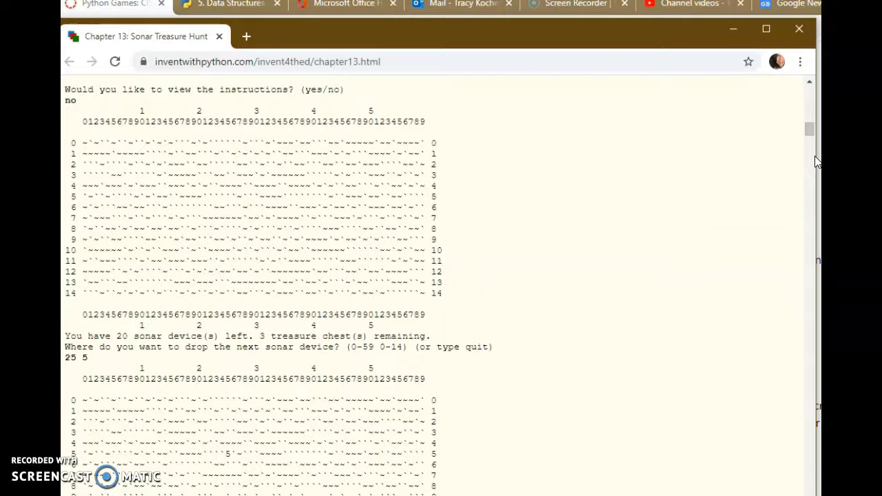
pyautogui.moveTo(160, 186)
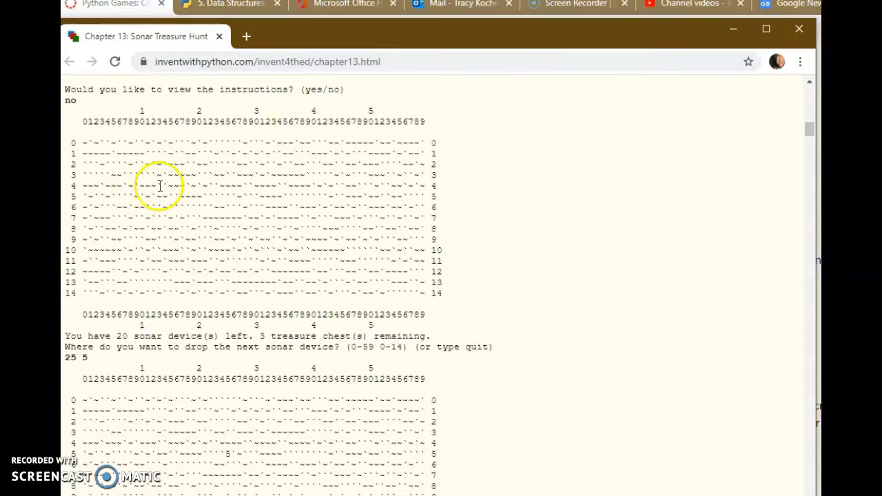
pyautogui.moveTo(154, 127)
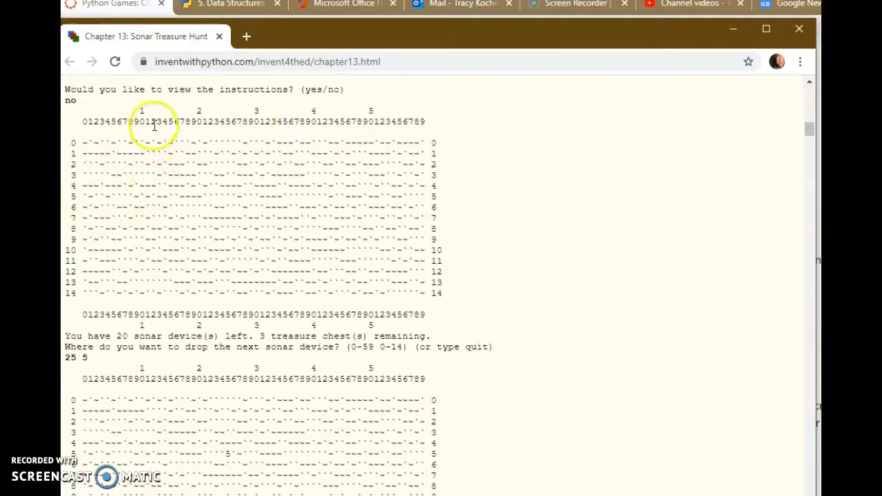
pyautogui.moveTo(160, 117)
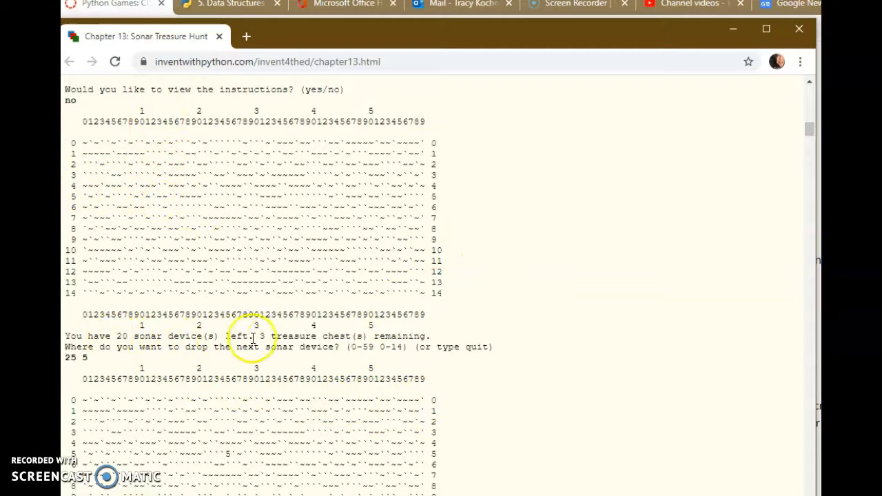
pyautogui.moveTo(388, 347)
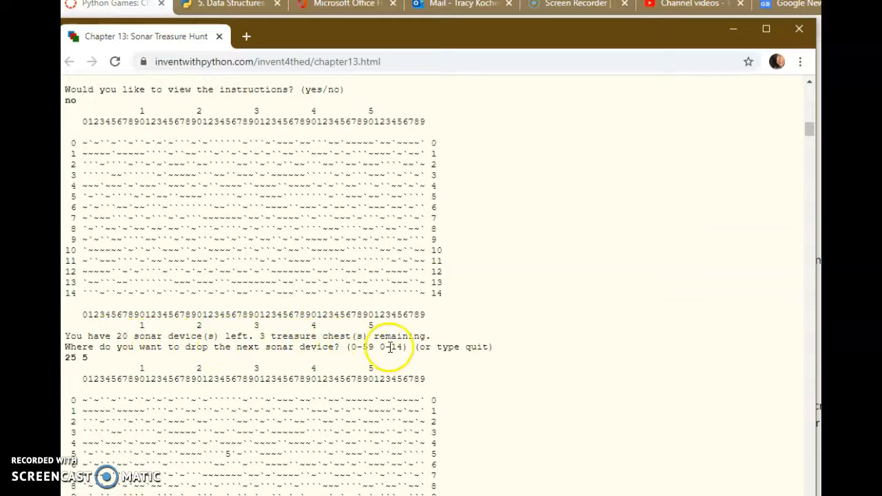
pyautogui.moveTo(488, 370)
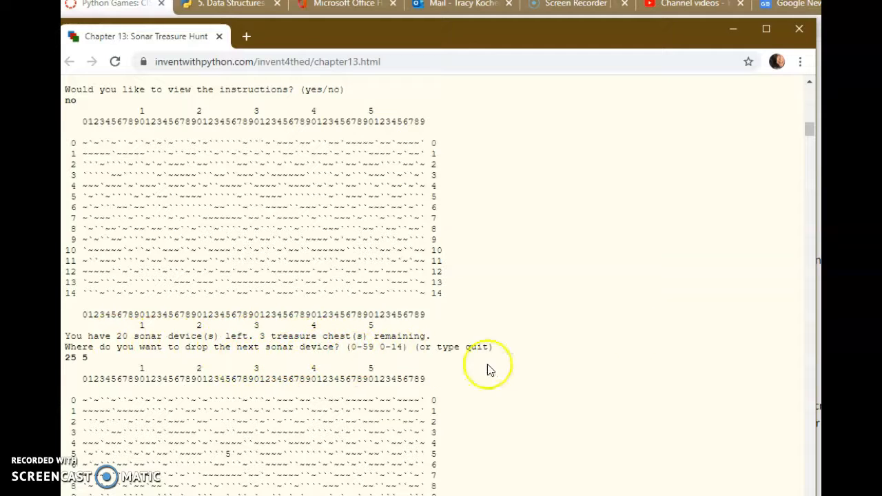
pyautogui.scroll(-3)
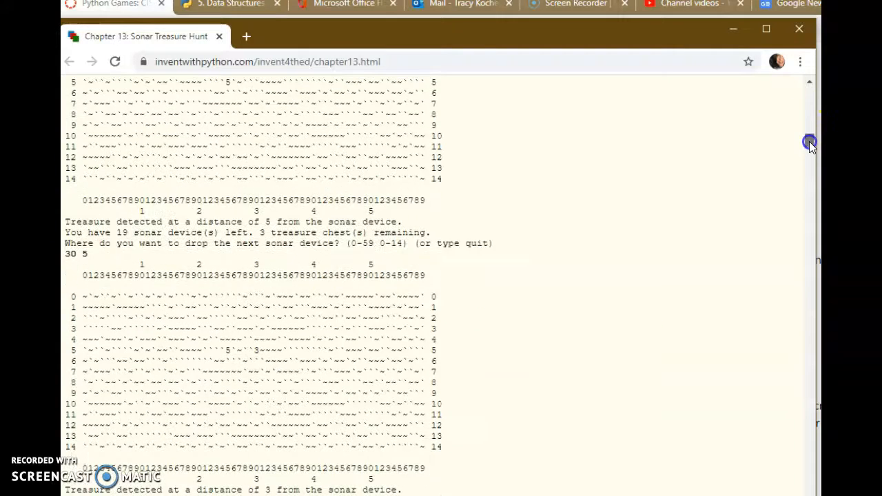
pyautogui.scroll(-3)
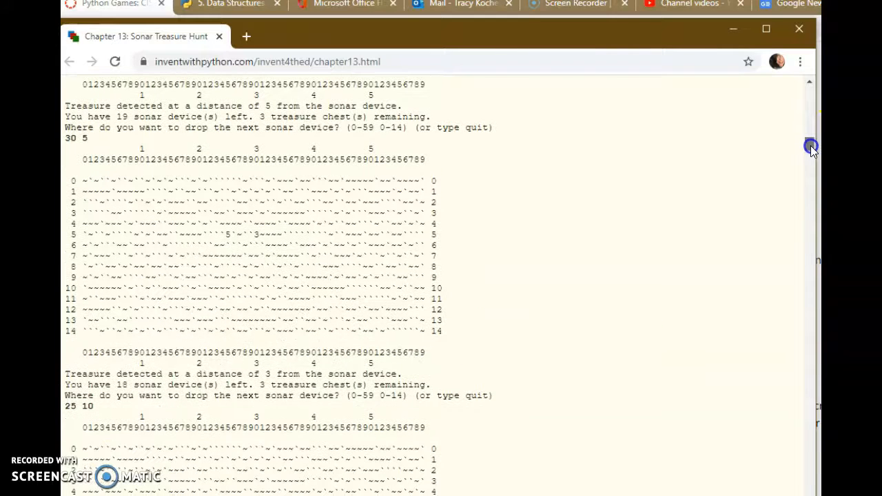
pyautogui.scroll(-3)
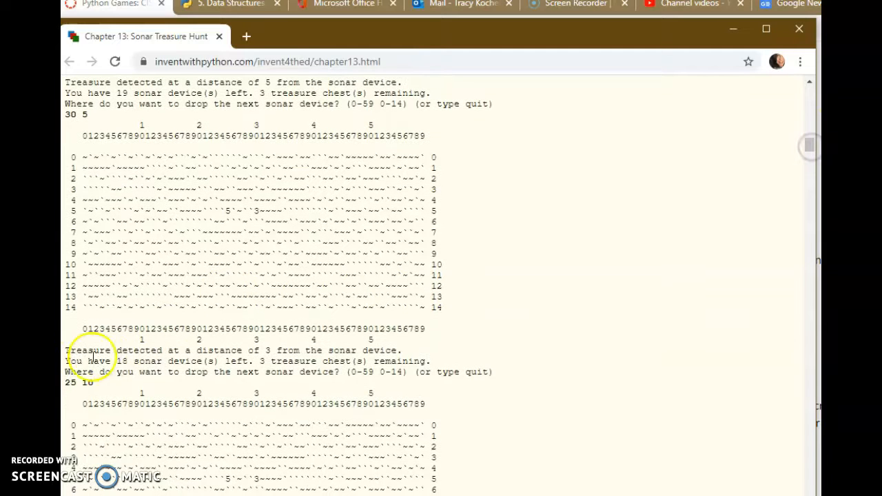
pyautogui.moveTo(276, 353)
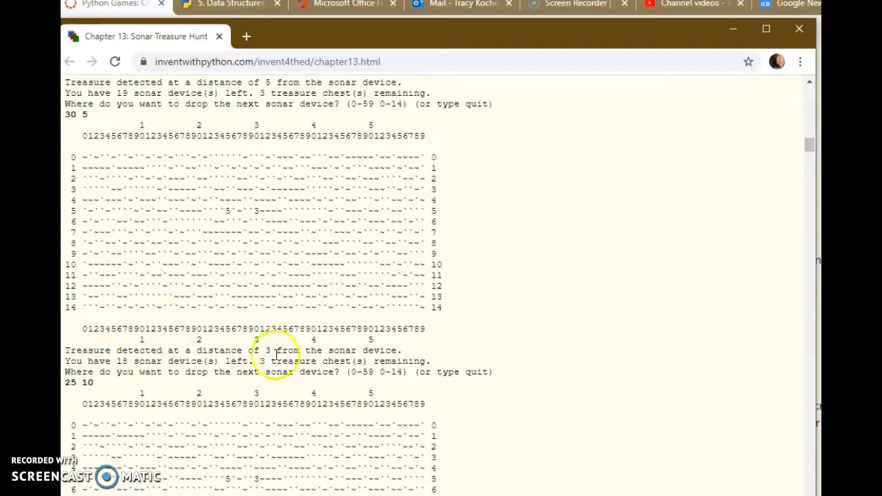
pyautogui.scroll(-3)
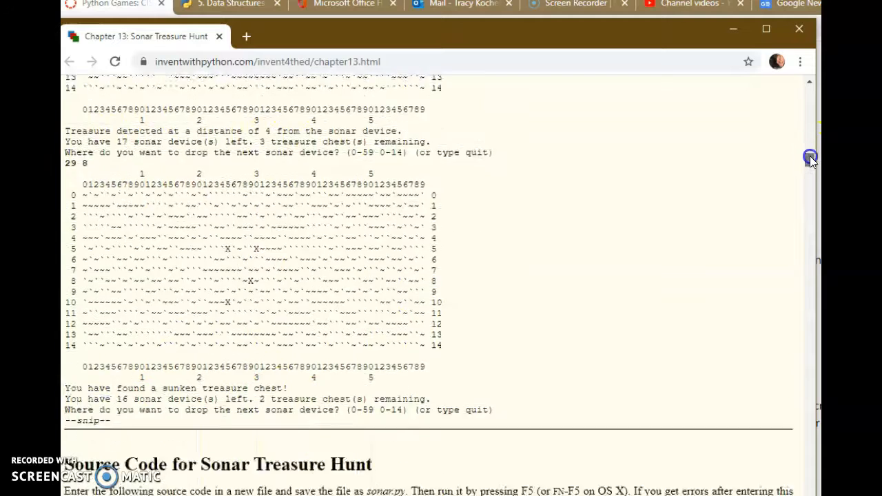
# Bring the sonar.py listing into view from its imports through getNewBoard() and drawBoard()
pyautogui.scroll(-3)
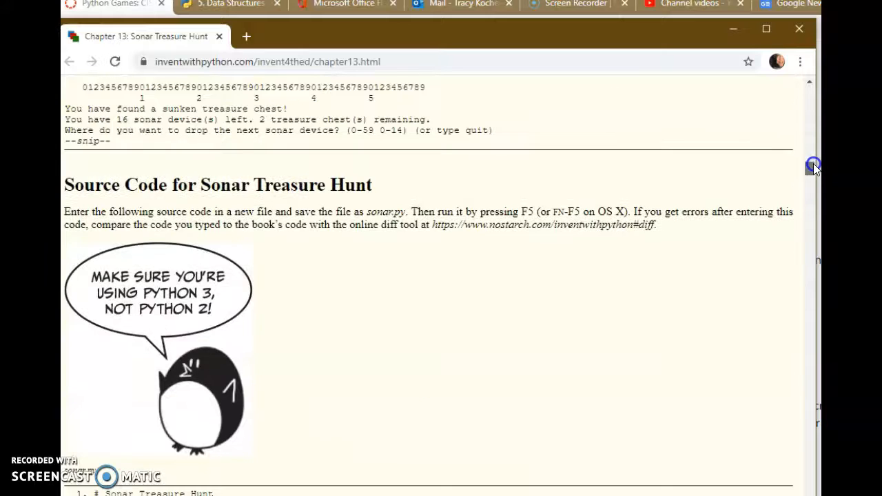
pyautogui.scroll(-3)
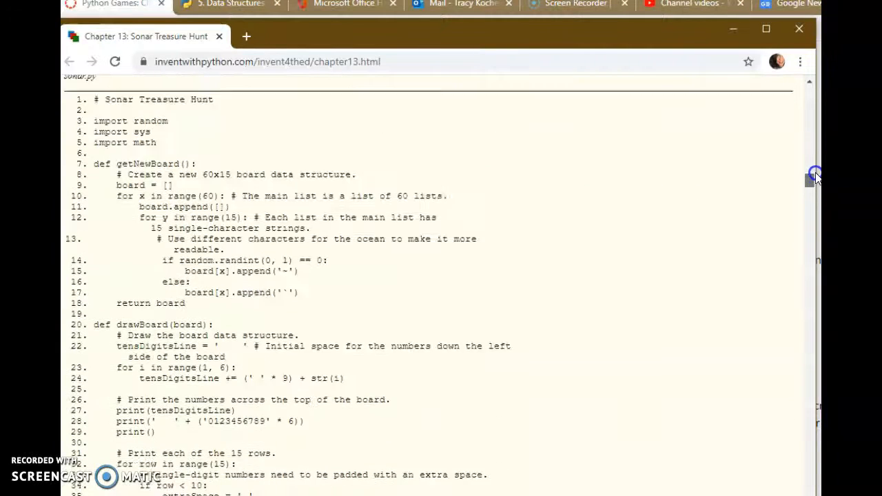
pyautogui.scroll(3)
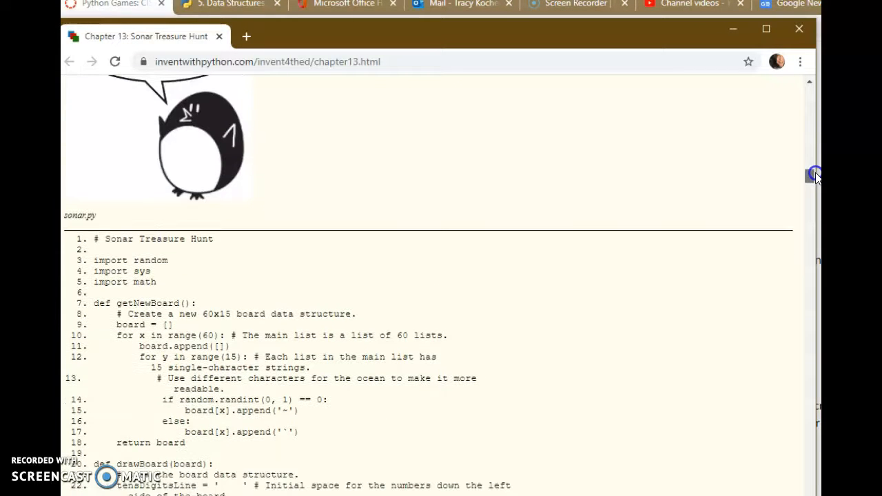
pyautogui.moveTo(269, 314)
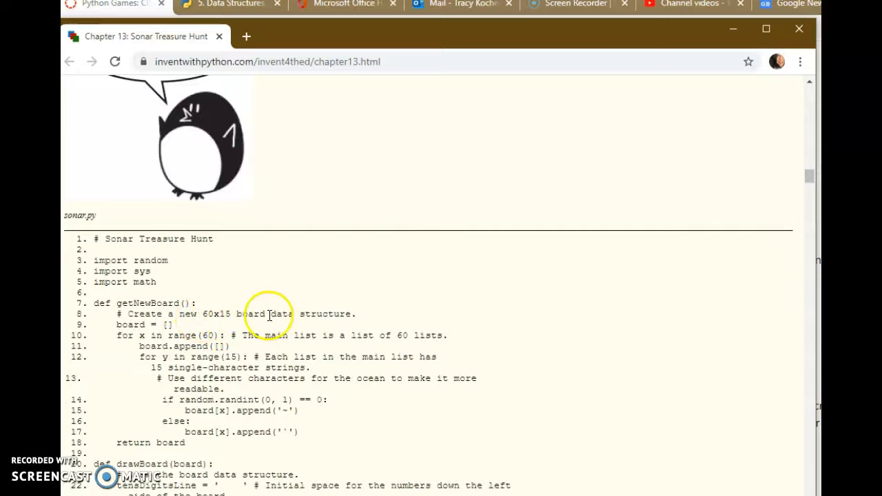
pyautogui.doubleClick(310, 315)
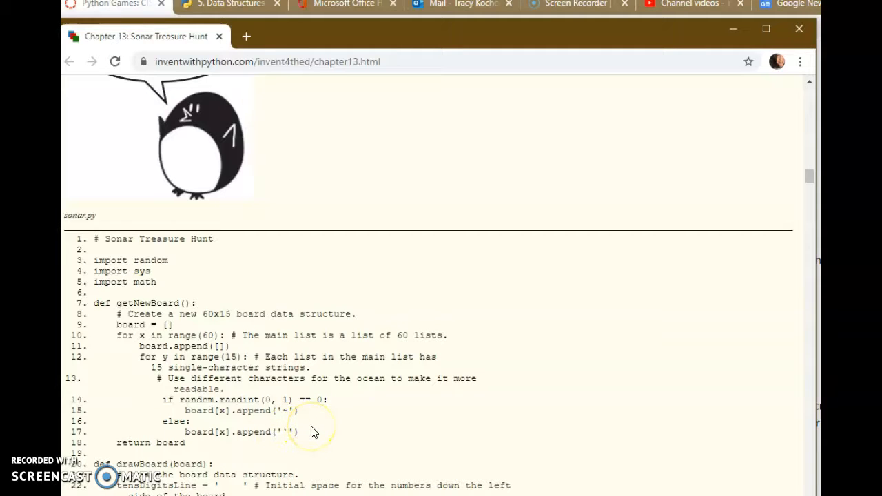
pyautogui.moveTo(769, 180)
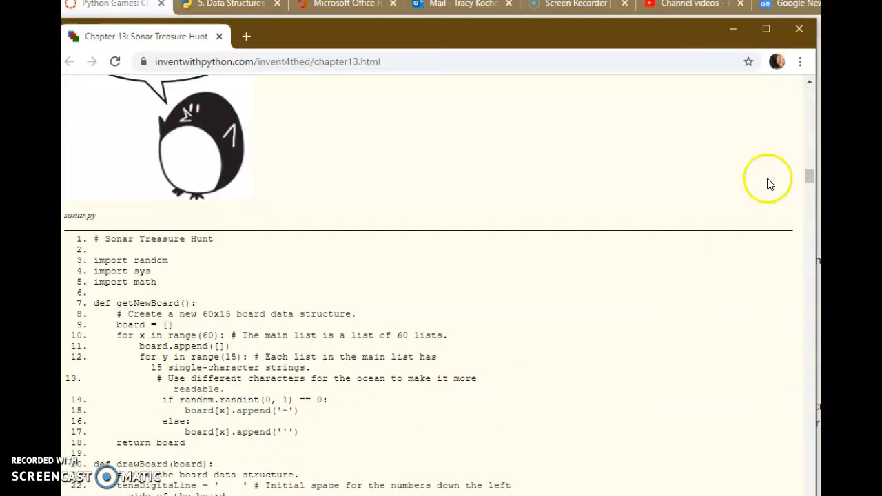
# Scroll through drawBoard() to getRandomChests(), isOnBoard() and the start of makeMove()
pyautogui.scroll(-3)
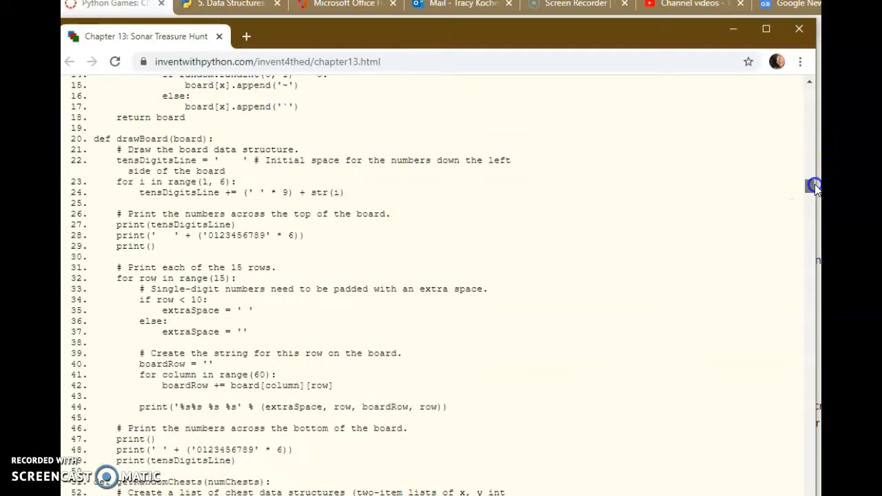
pyautogui.scroll(-3)
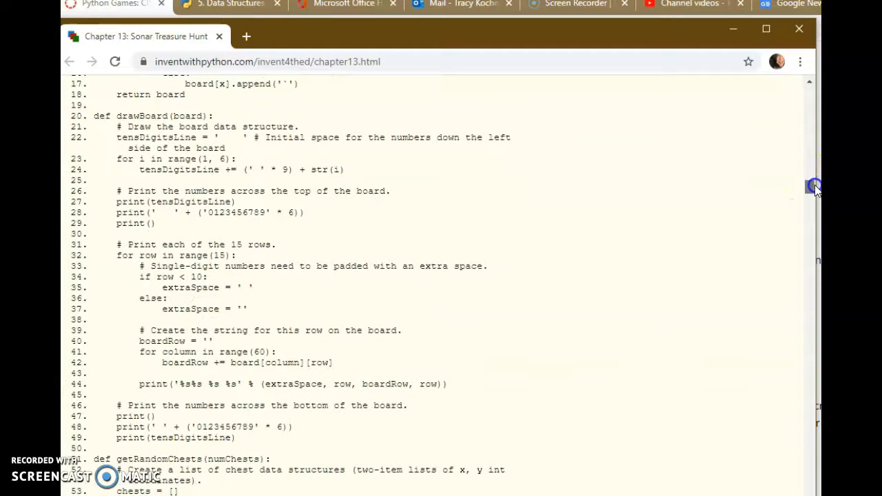
pyautogui.moveTo(328, 96)
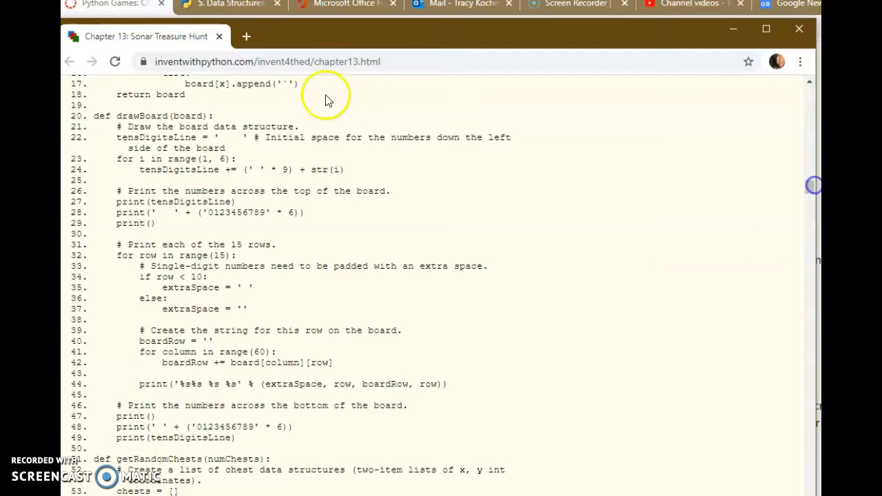
pyautogui.moveTo(209, 228)
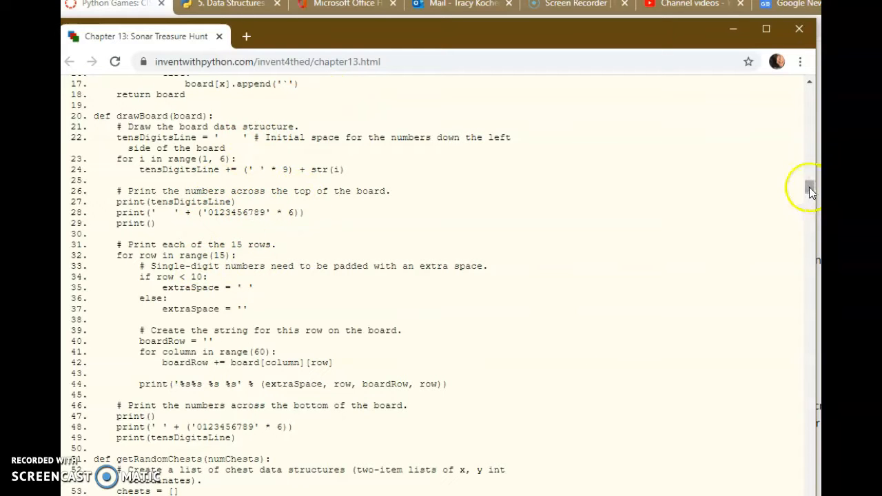
pyautogui.scroll(-3)
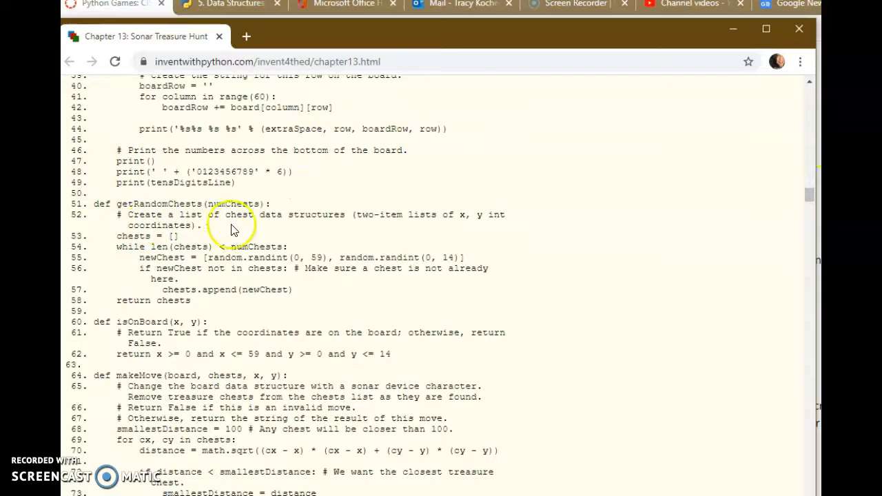
pyautogui.moveTo(261, 246)
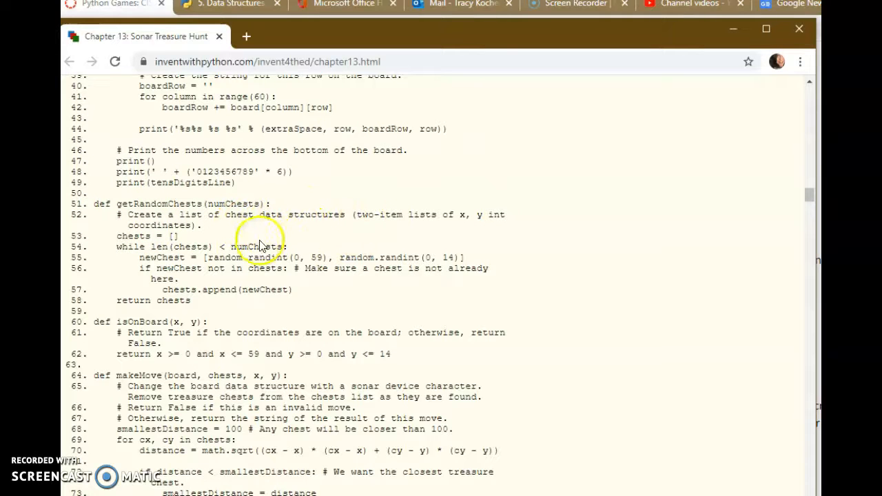
pyautogui.moveTo(299, 257)
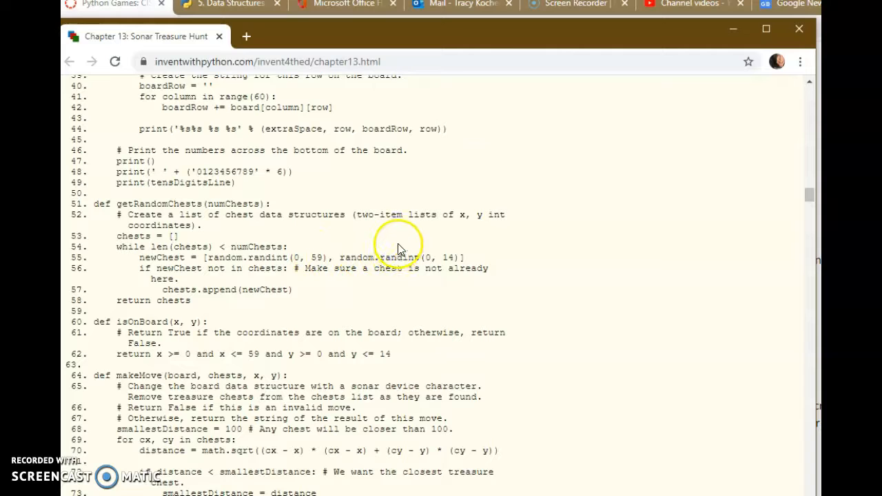
pyautogui.moveTo(219, 262)
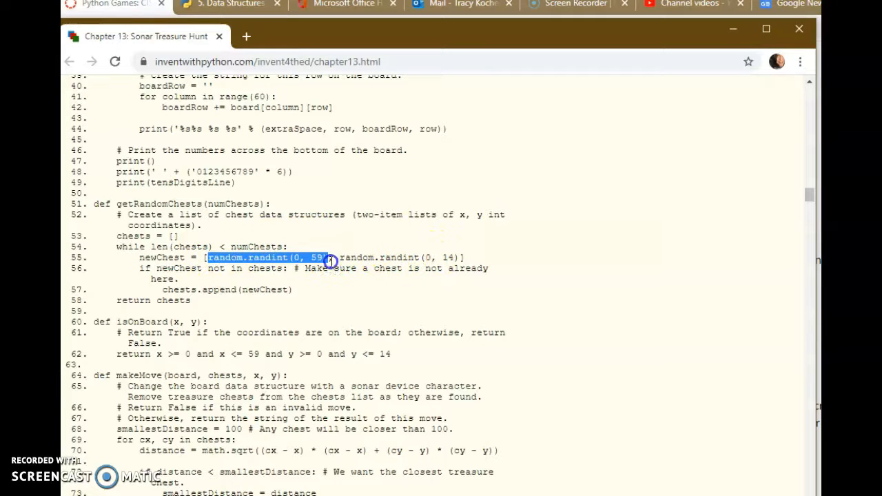
pyautogui.moveTo(340, 262)
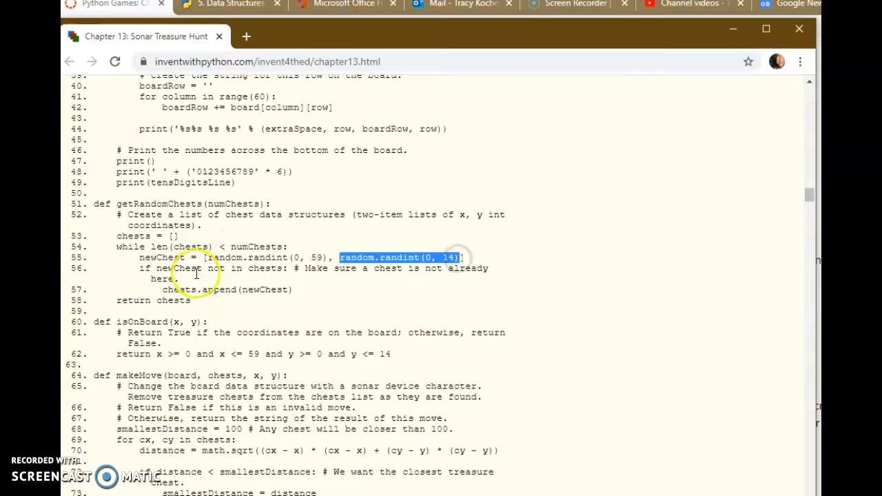
pyautogui.moveTo(196, 319)
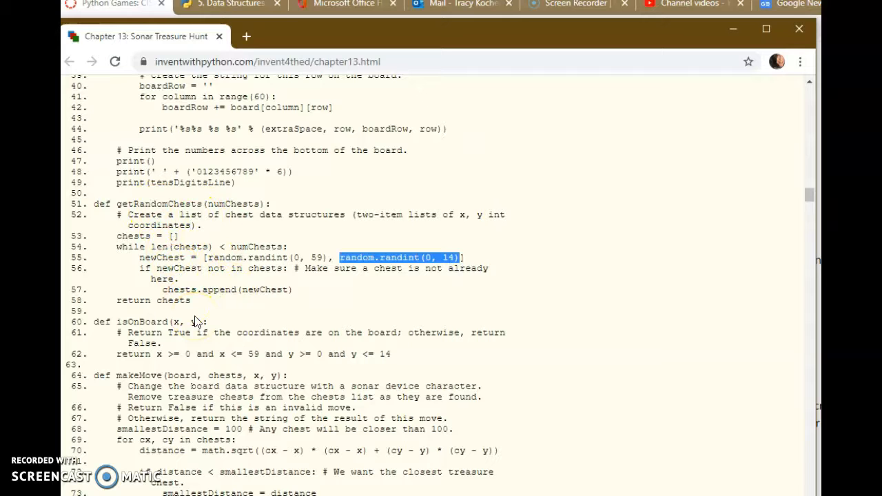
pyautogui.moveTo(811, 430)
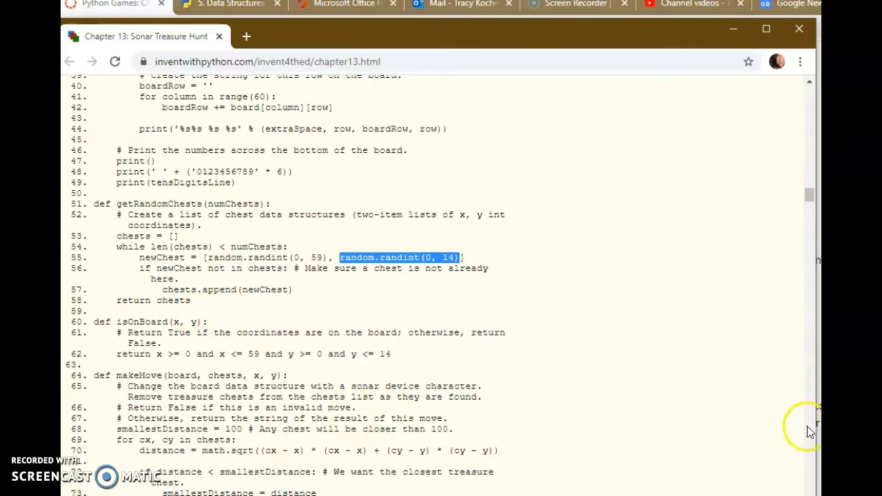
# Scroll past enterPlayerMove() and showInstructions() to reach the main game loop
pyautogui.scroll(-3)
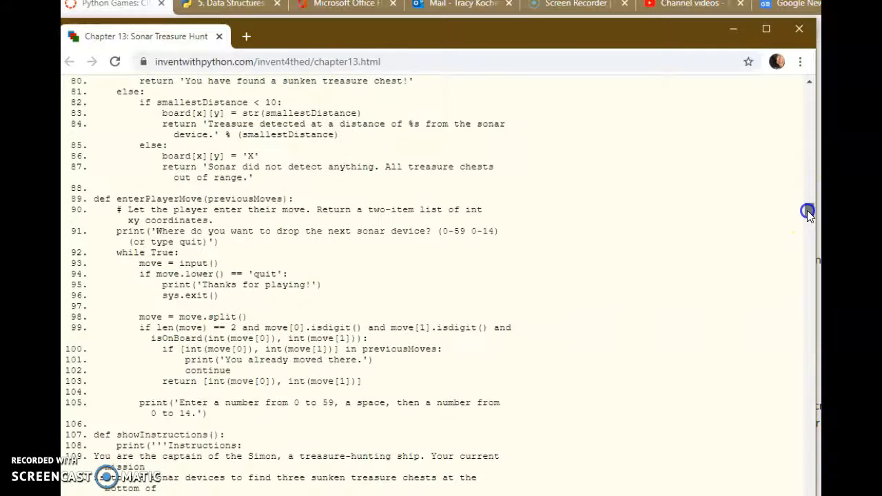
pyautogui.scroll(-3)
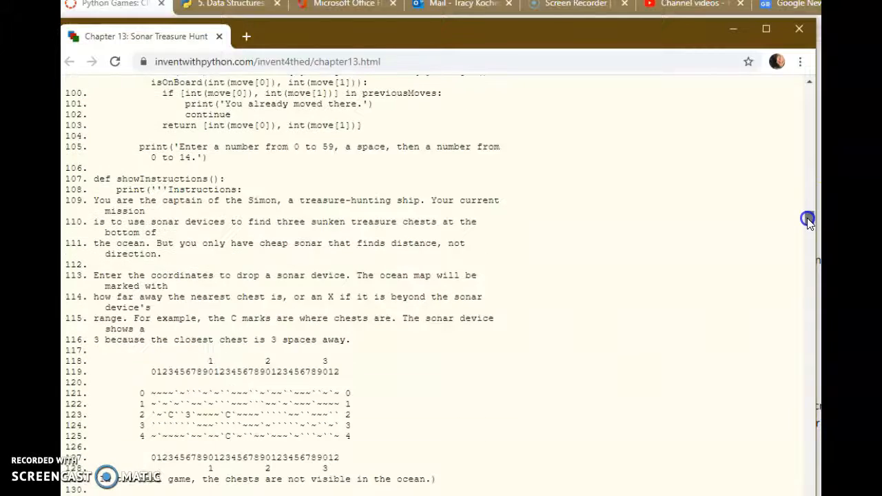
pyautogui.scroll(-3)
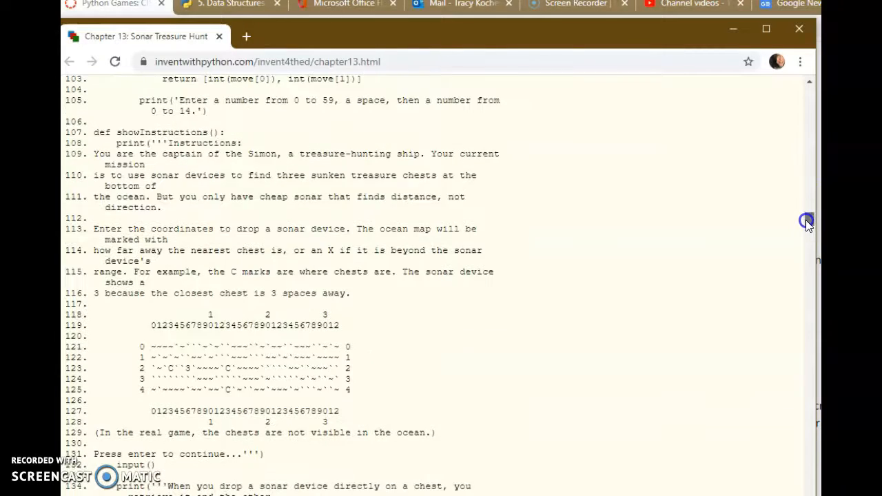
pyautogui.scroll(-3)
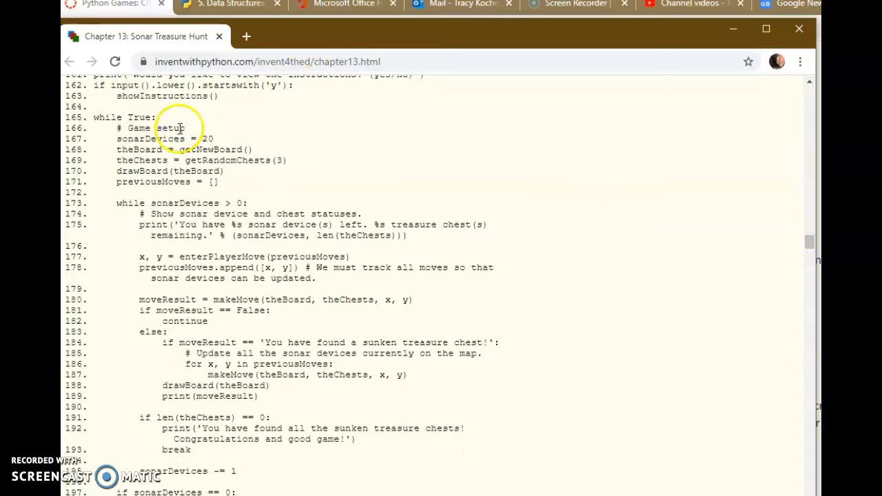
pyautogui.moveTo(180, 149)
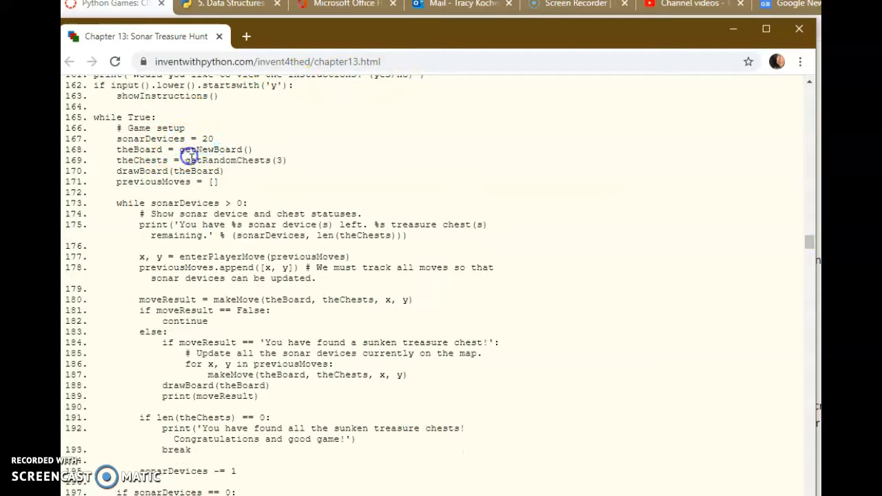
# Highlight the previousMoves starting value, then continue down to the end of the game loop
pyautogui.doubleClick(228, 160)
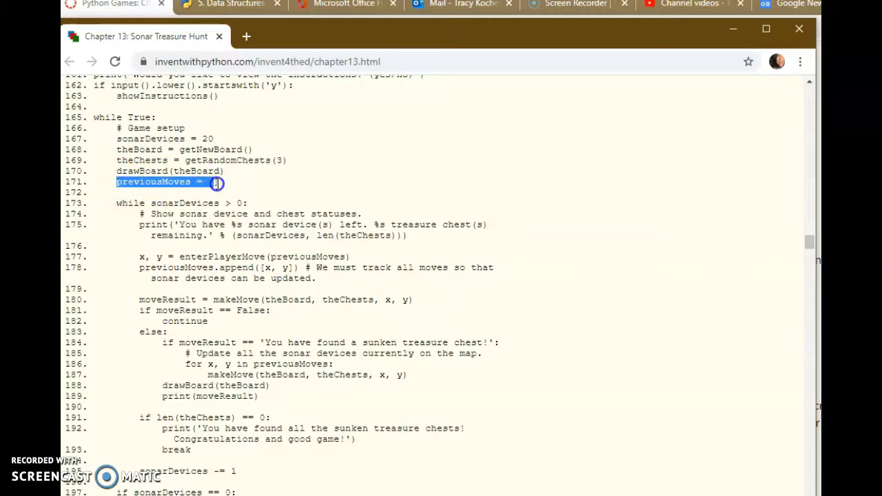
pyautogui.moveTo(289, 186)
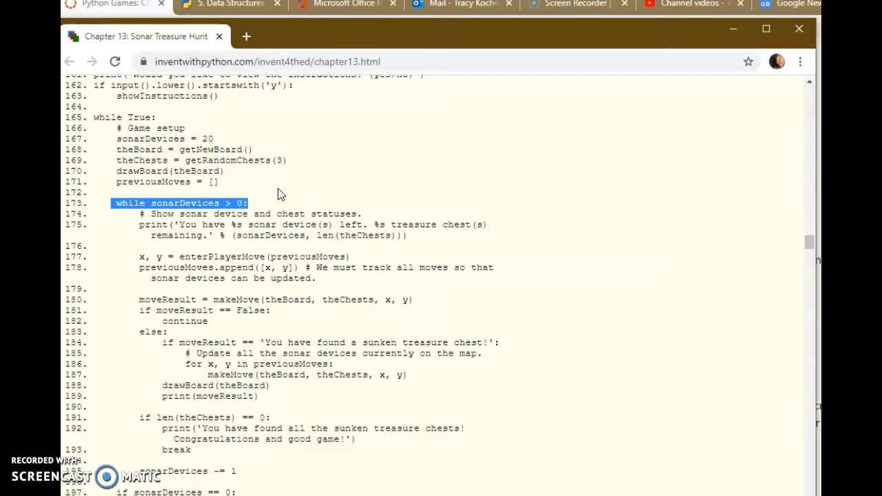
pyautogui.moveTo(307, 154)
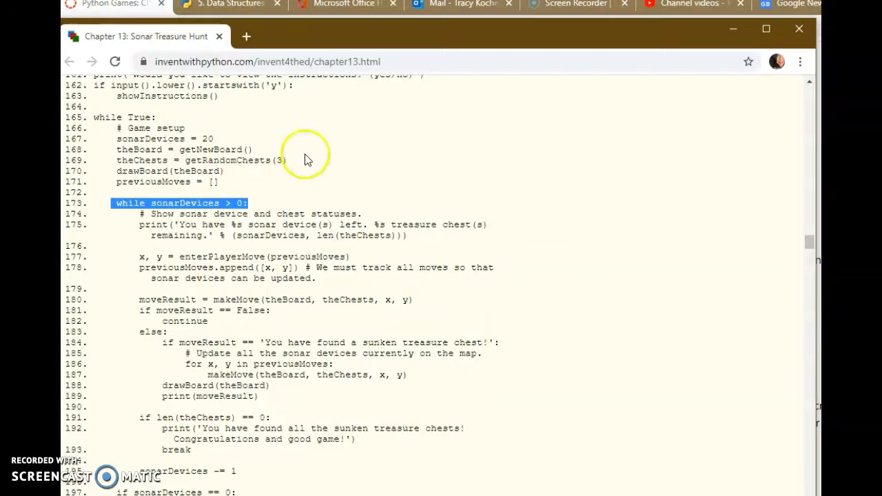
pyautogui.scroll(-3)
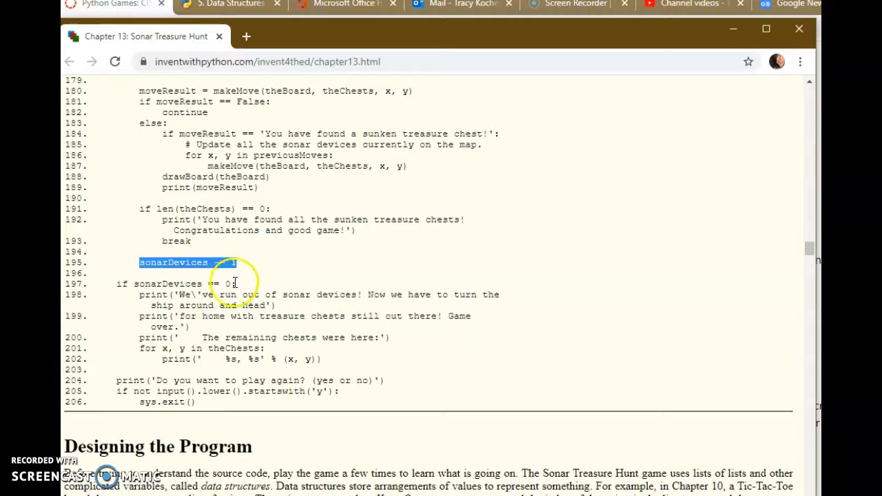
# Clear the highlight on 'sonarDevices -= 1' near the out-of-sonar ending code
pyautogui.click(224, 284)
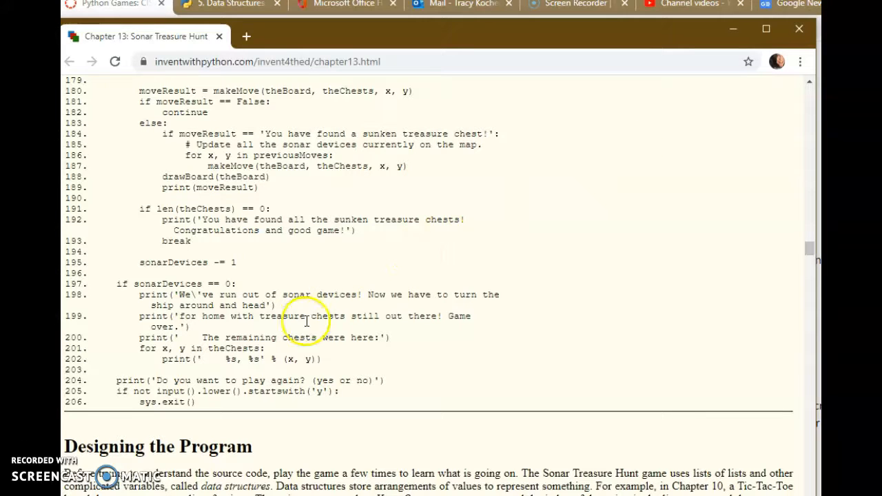
pyautogui.moveTo(540, 113)
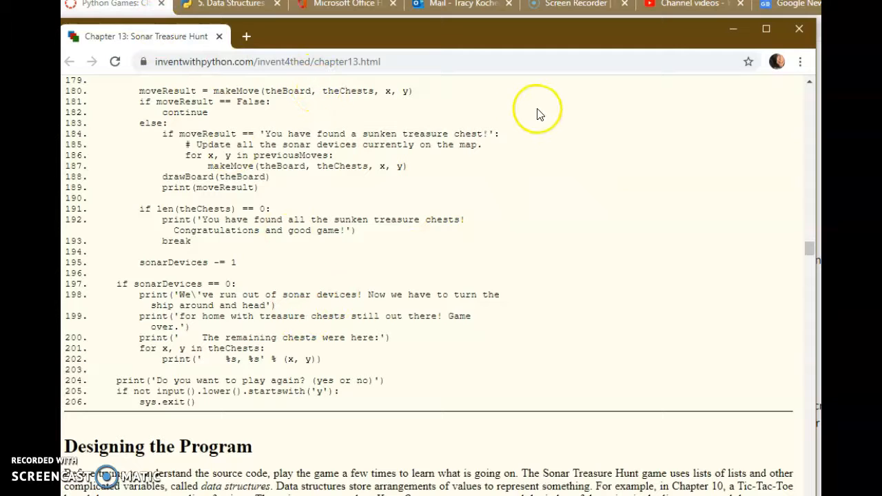
pyautogui.moveTo(538, 111)
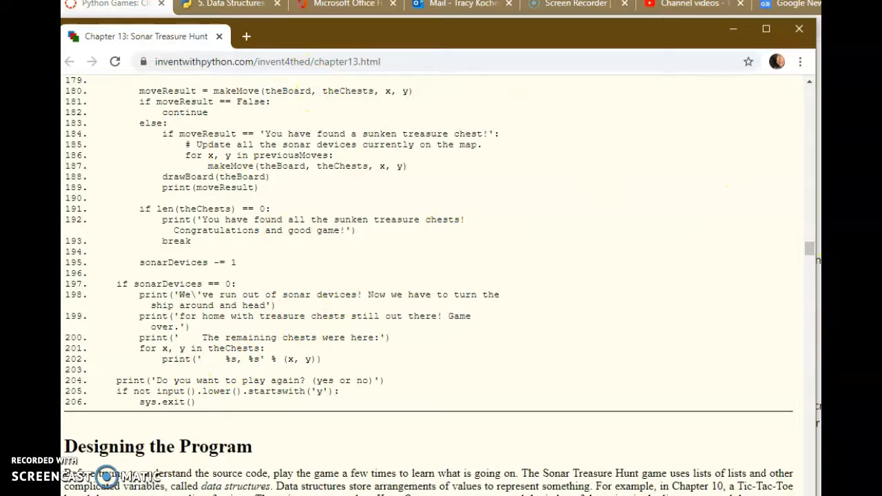
# Return to the Canvas course and list its assignments, scrolled down to the projects including Proj 3: Python Games
pyautogui.click(232, 4)
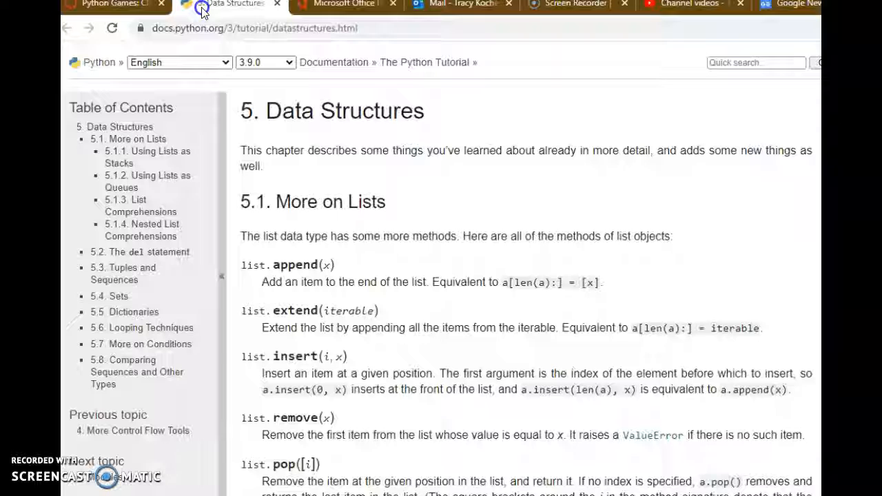
pyautogui.click(104, 6)
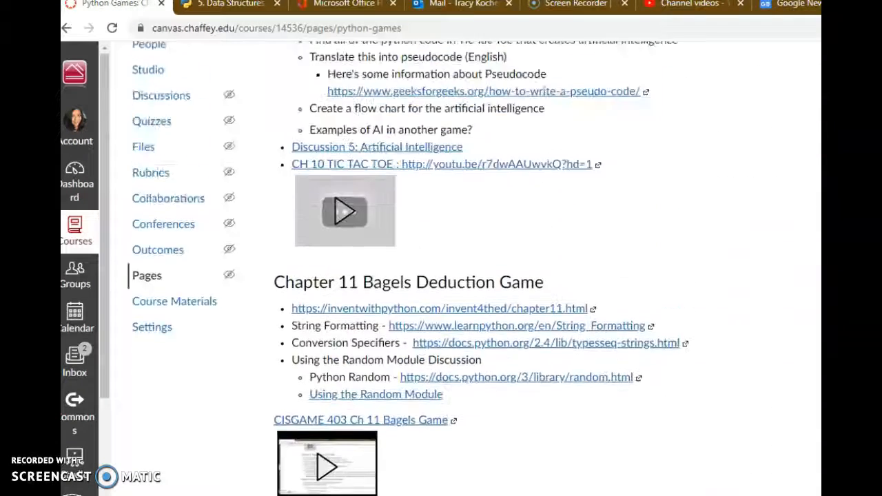
pyautogui.click(162, 158)
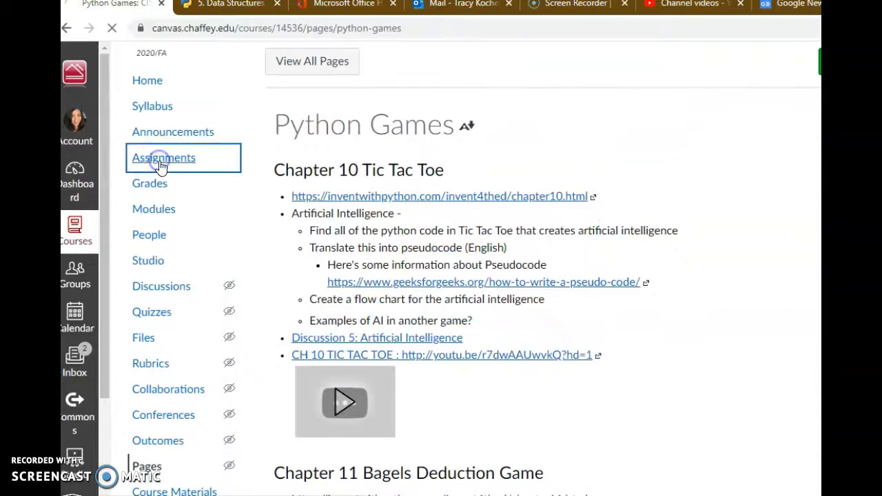
pyautogui.click(163, 157)
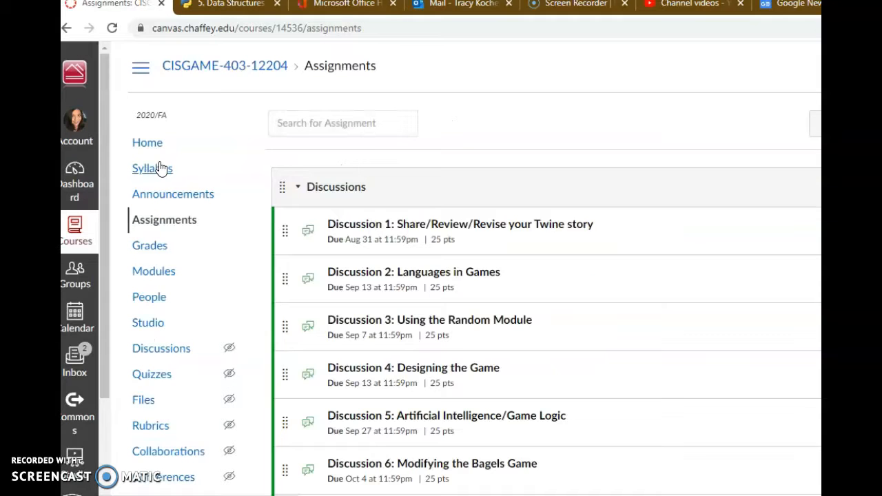
pyautogui.scroll(-3)
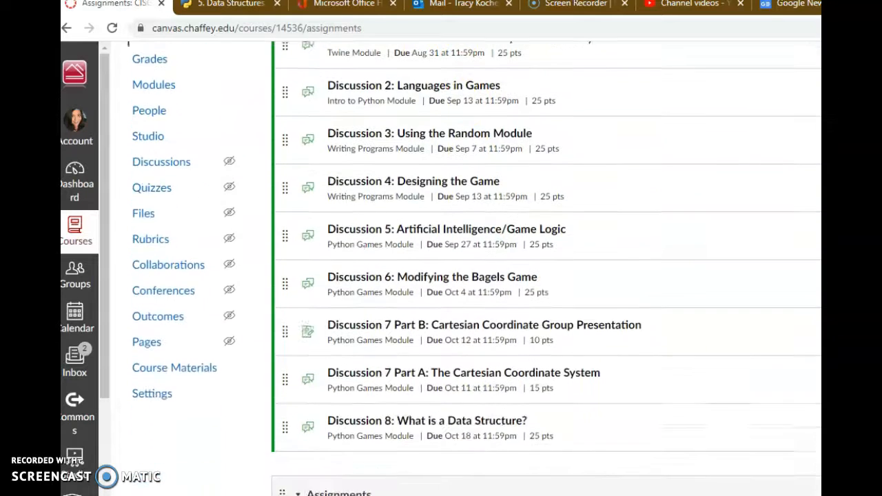
pyautogui.scroll(-3)
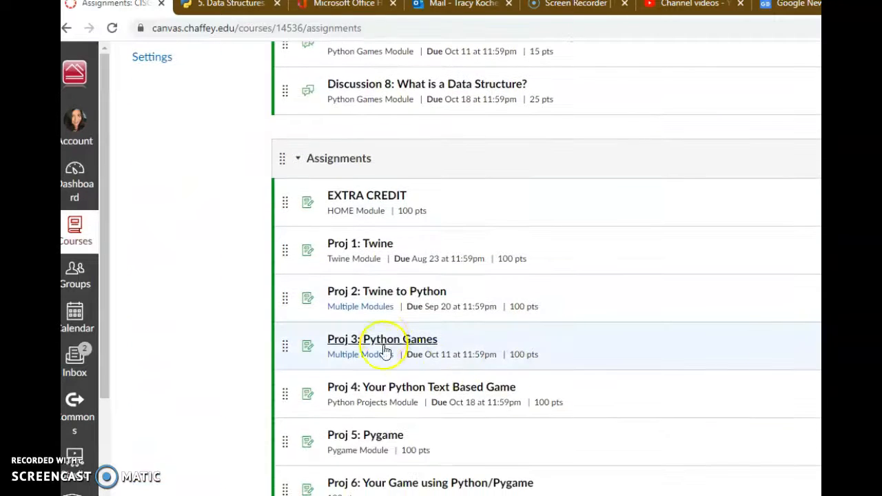
# Open Proj 3: Python Games and highlight item 7's Sonar Treasure Hunt instructions
pyautogui.click(384, 339)
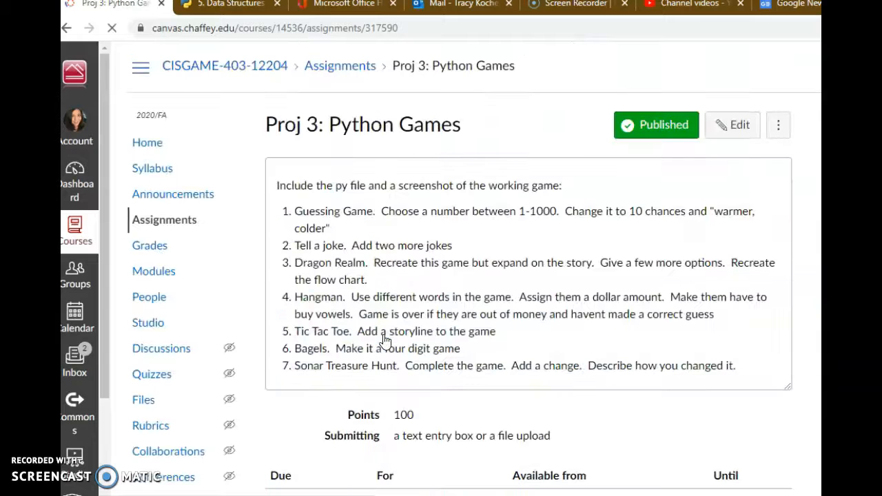
pyautogui.doubleClick(338, 367)
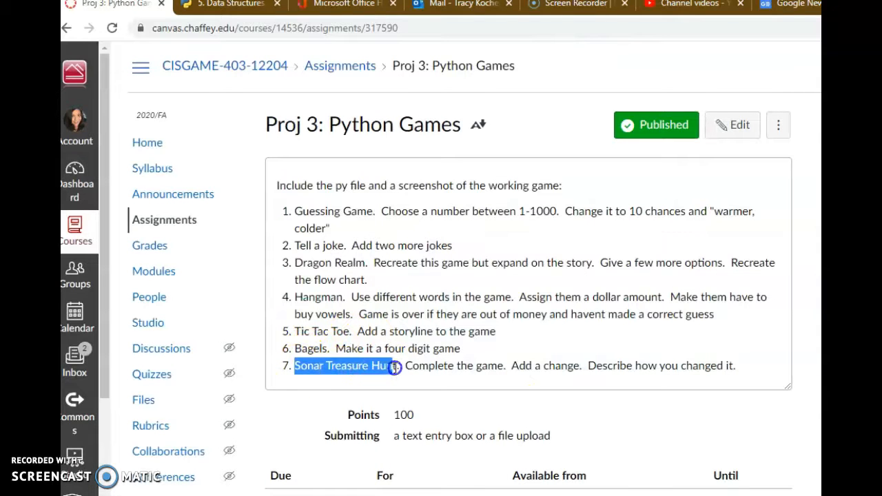
pyautogui.moveTo(395, 365); pyautogui.dragTo(579, 365)
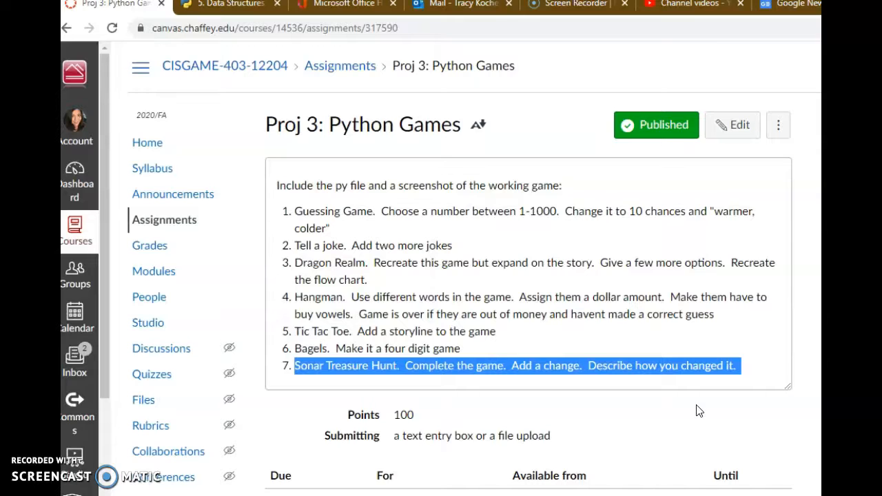
pyautogui.scroll(3)
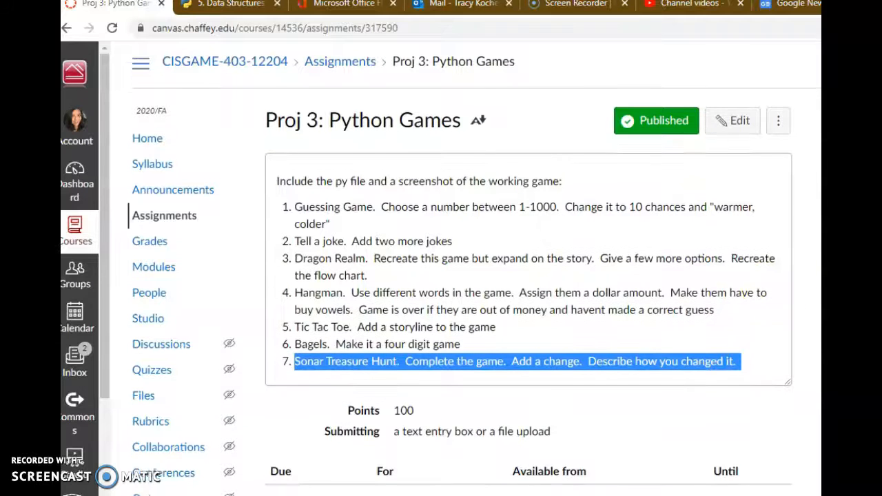